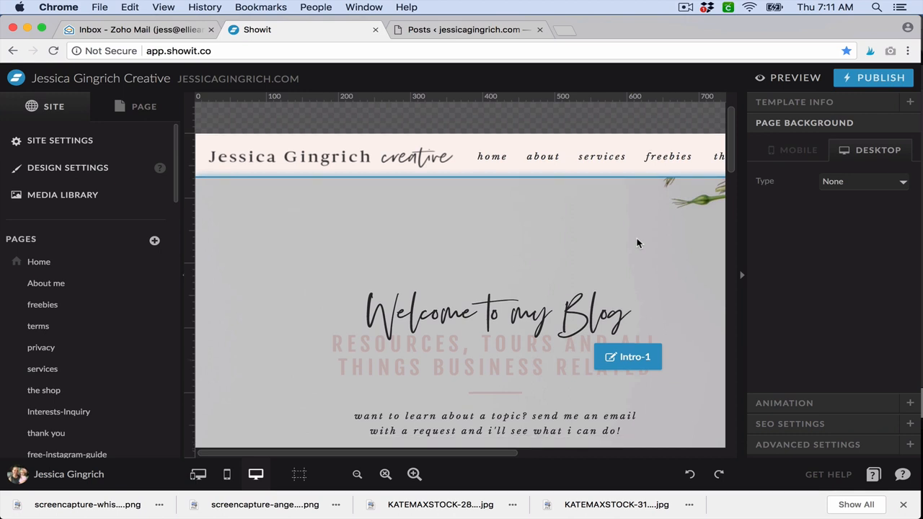
Step: Load jessicagingrich.com in a new tab, go to 'the blog' and browse its posts
{"action": "scroll", "scroll_direction": "down", "scroll_amount": 3}
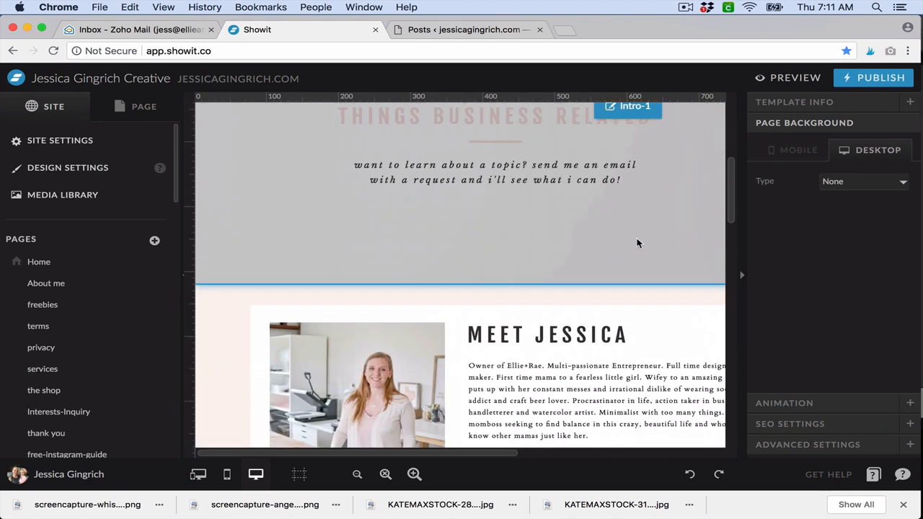
{"action": "scroll", "scroll_direction": "down", "scroll_amount": 3}
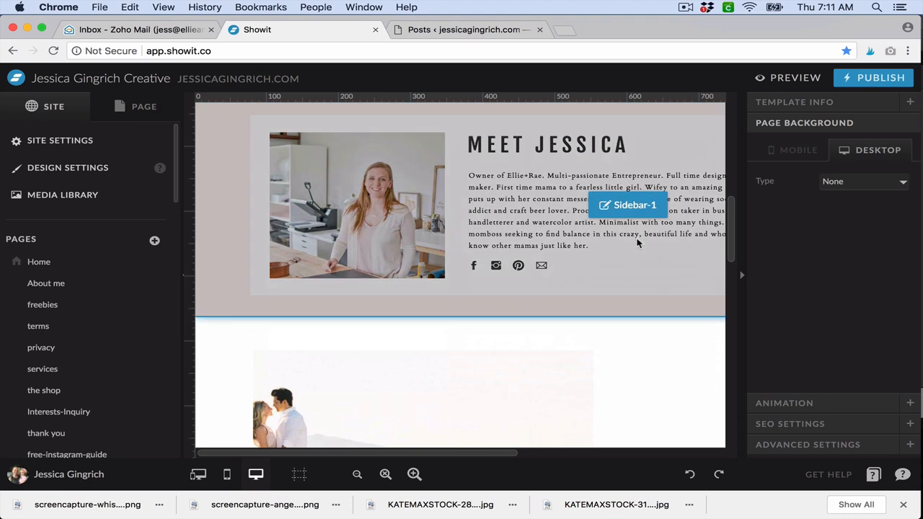
{"action": "scroll", "scroll_direction": "down", "scroll_amount": 3}
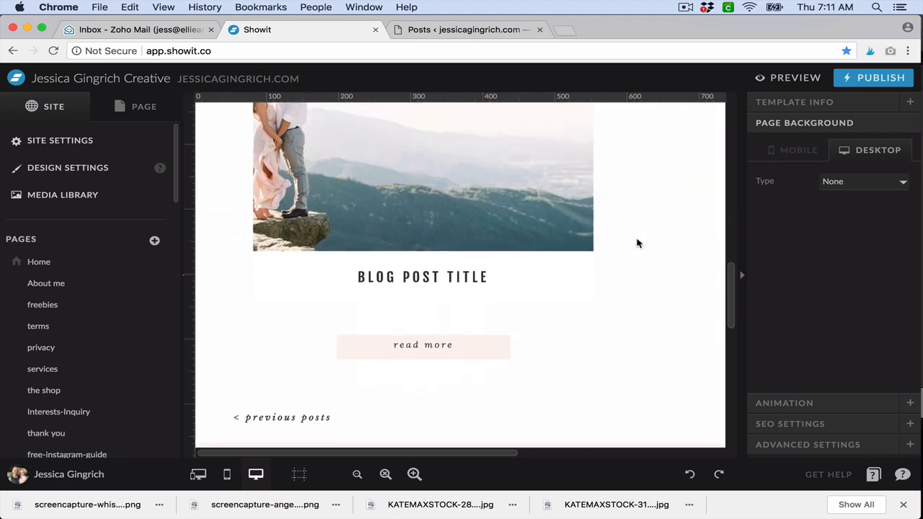
{"action": "scroll", "scroll_direction": "down", "scroll_amount": 3}
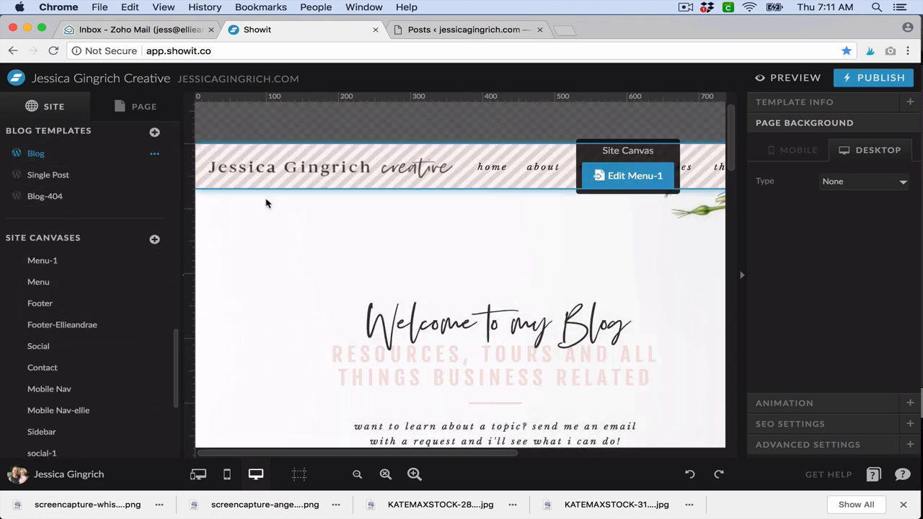
{"action": "scroll", "scroll_direction": "down", "scroll_amount": 3}
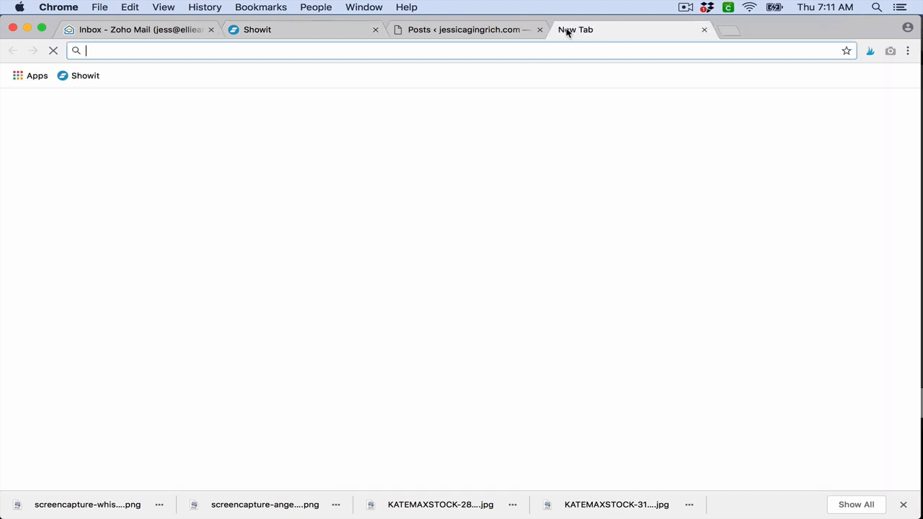
{"action": "type", "text": "jessicagingrich.com"}
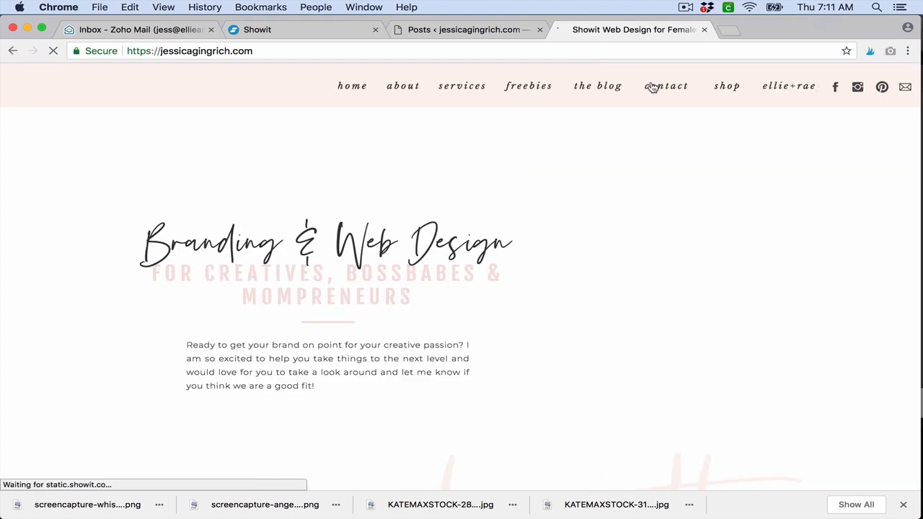
{"action": "left_click", "coordinate": [598, 86]}
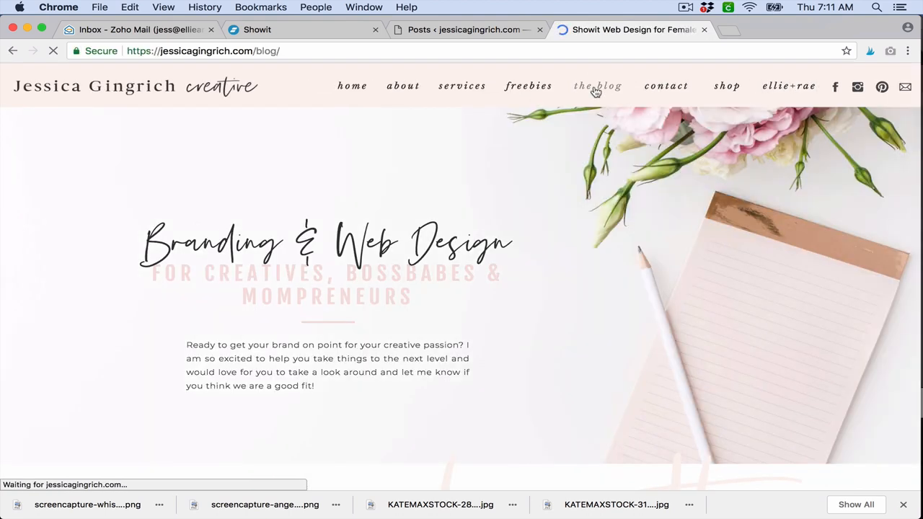
{"action": "left_click", "coordinate": [597, 86]}
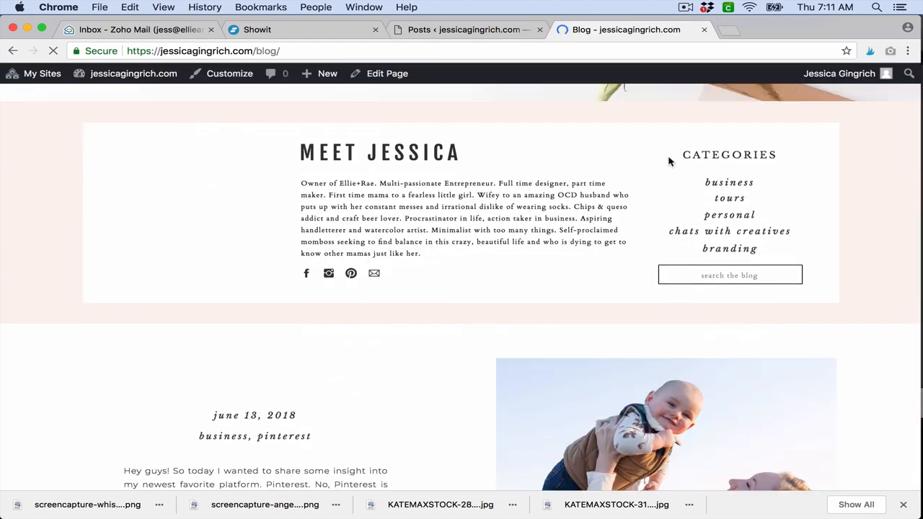
{"action": "scroll", "scroll_direction": "down", "scroll_amount": 3}
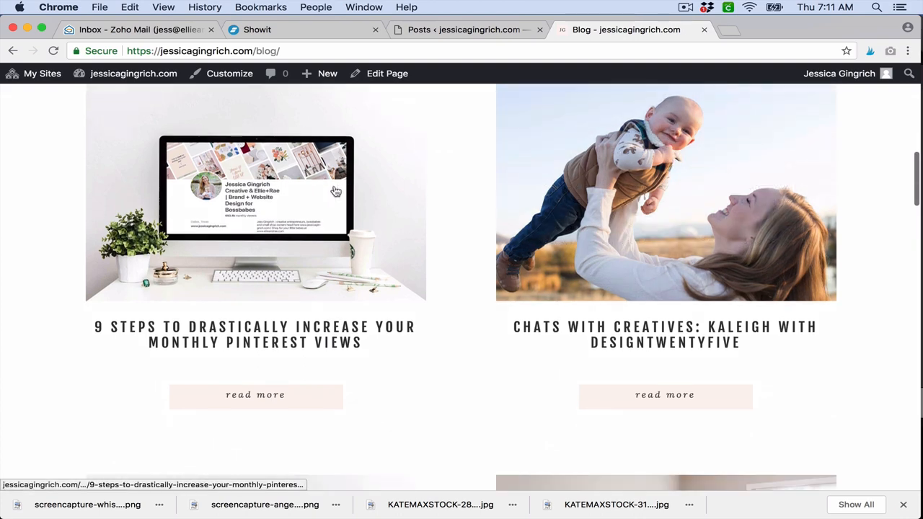
{"action": "scroll", "scroll_direction": "down", "scroll_amount": 3}
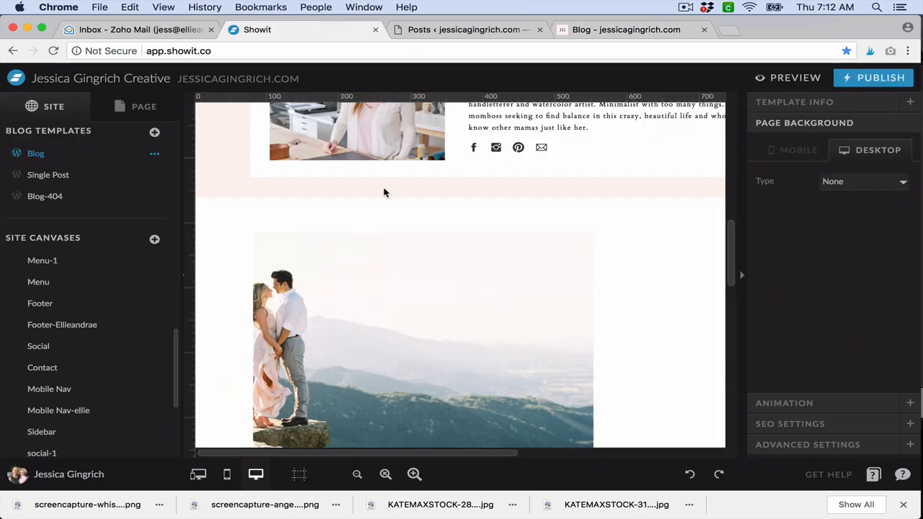
{"action": "scroll", "scroll_direction": "down", "scroll_amount": 3}
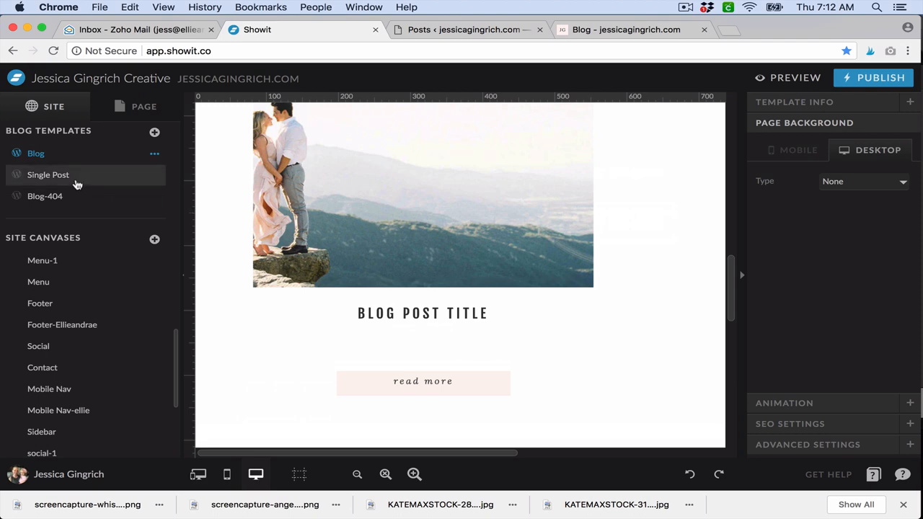
{"action": "left_click", "coordinate": [48, 174]}
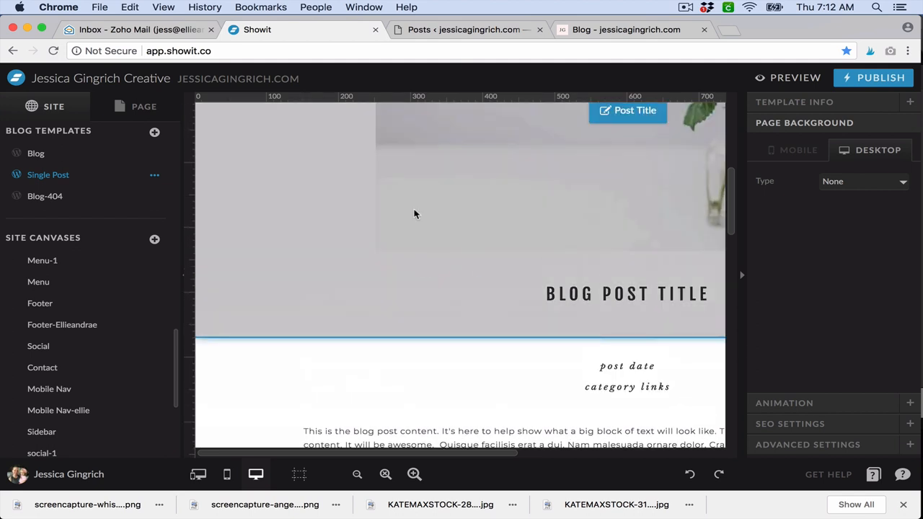
{"action": "mouse_move", "coordinate": [208, 216]}
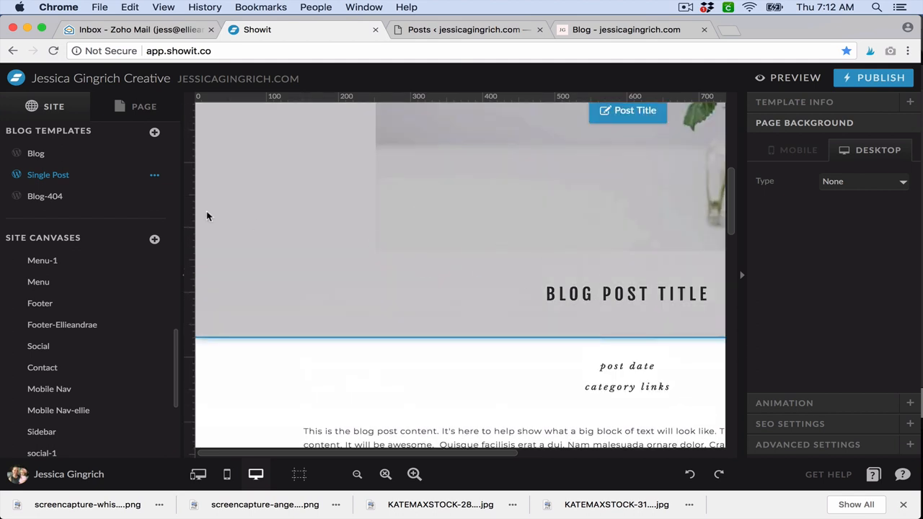
{"action": "left_click", "coordinate": [36, 153]}
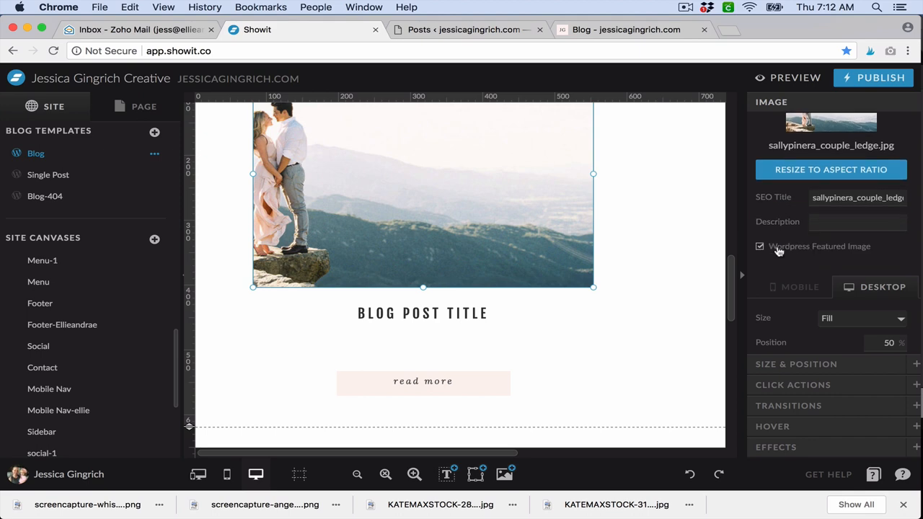
{"action": "left_click", "coordinate": [423, 312]}
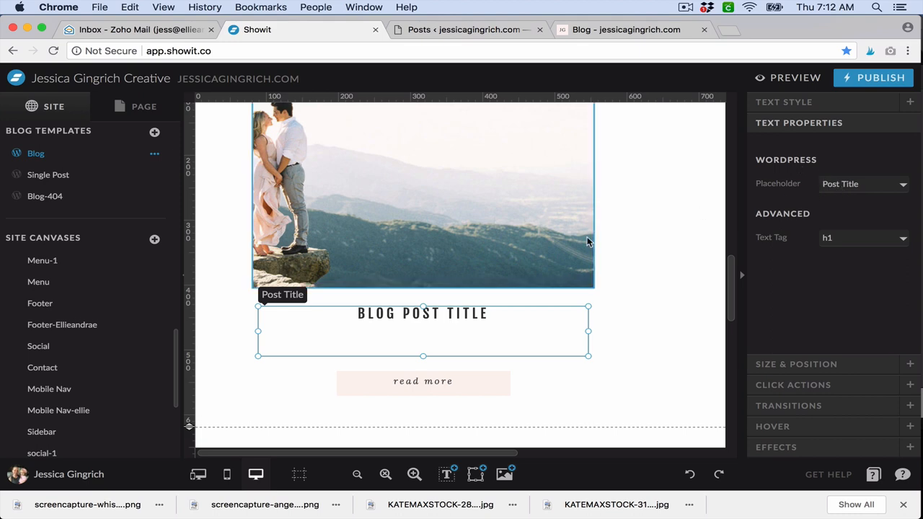
{"action": "scroll", "scroll_direction": "down", "scroll_amount": 3}
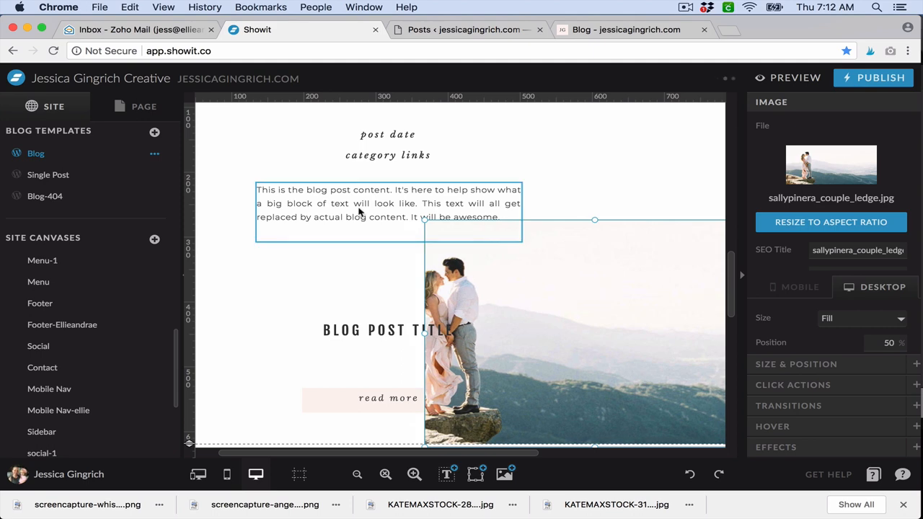
{"action": "left_click", "coordinate": [388, 203]}
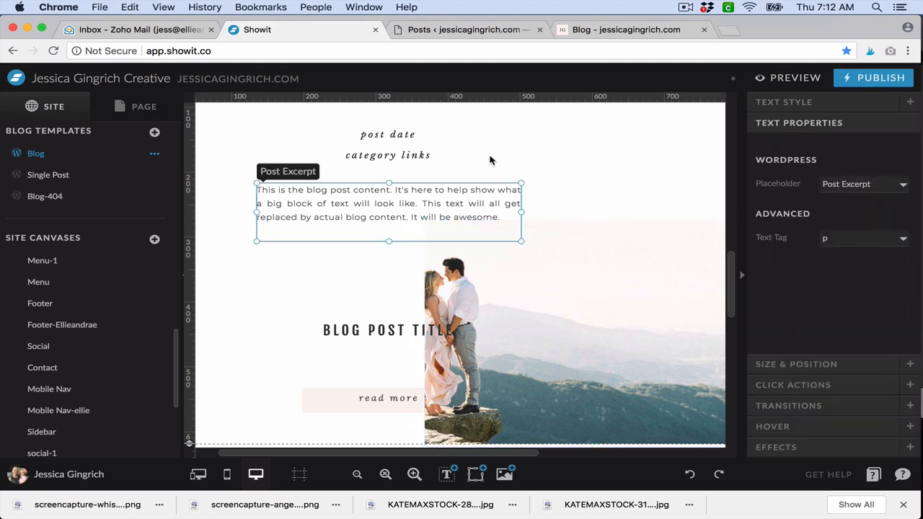
{"action": "left_click", "coordinate": [388, 135]}
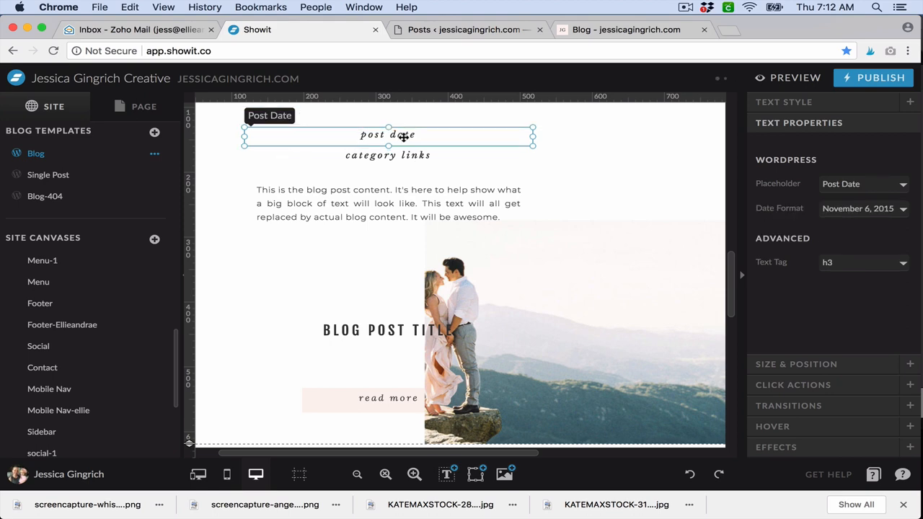
{"action": "mouse_move", "coordinate": [674, 194]}
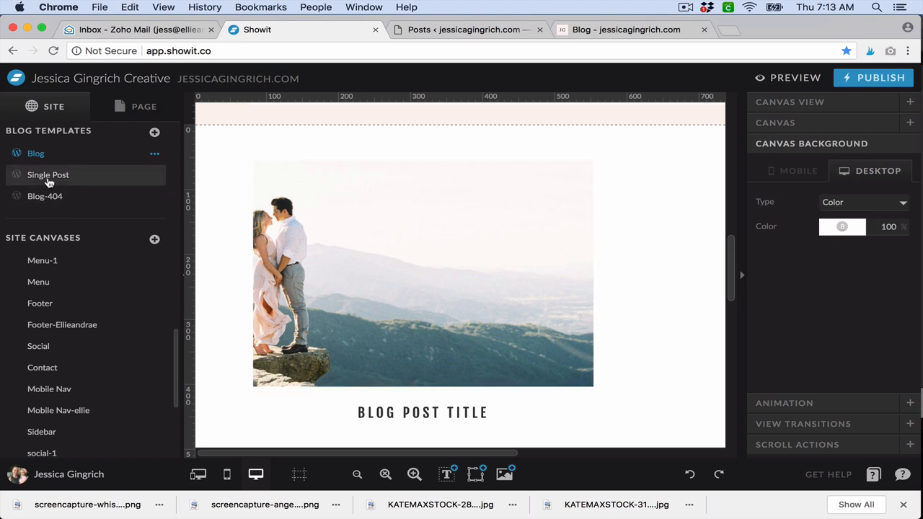
Step: Open the Single Post template and view the Post Content canvas settings
{"action": "left_click", "coordinate": [49, 175]}
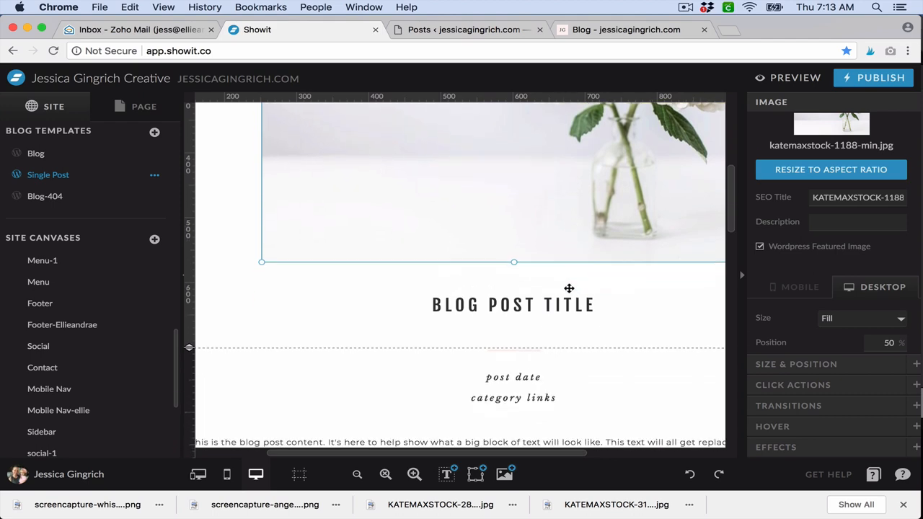
{"action": "scroll", "scroll_direction": "down", "scroll_amount": 3}
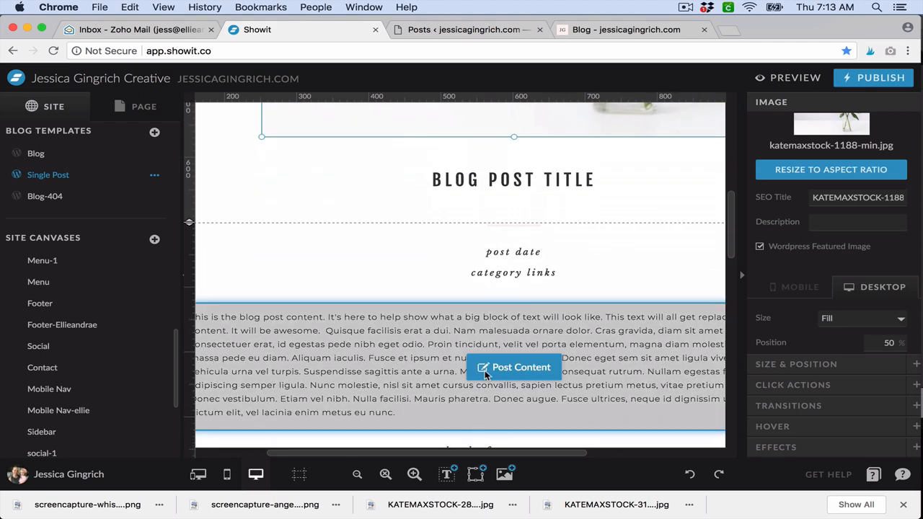
{"action": "mouse_move", "coordinate": [446, 366]}
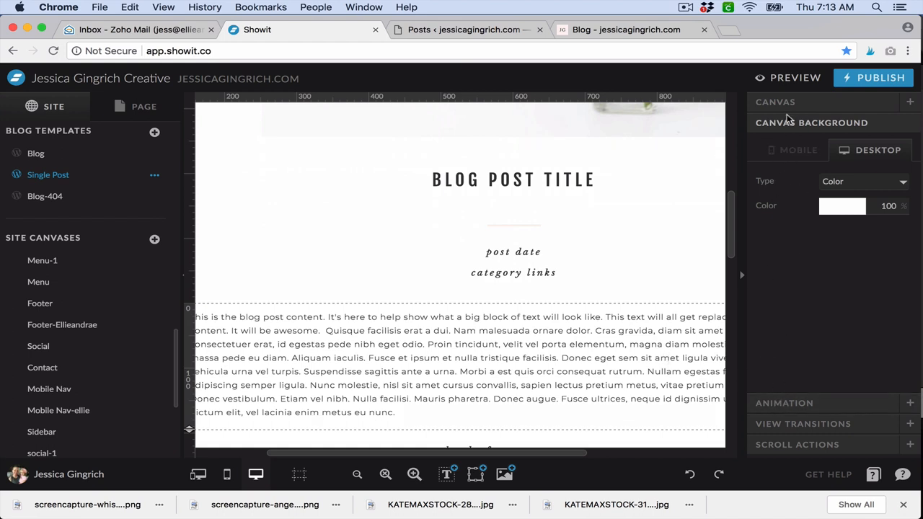
{"action": "left_click", "coordinate": [462, 361]}
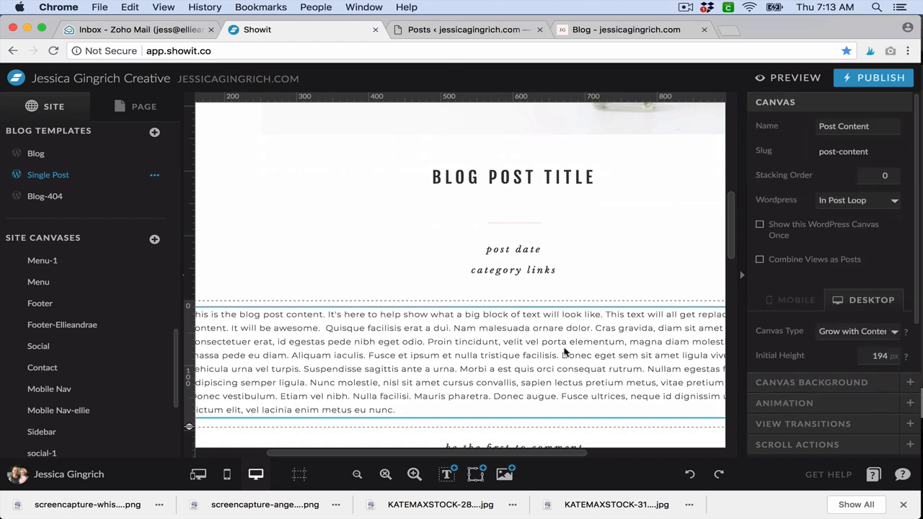
{"action": "scroll", "scroll_direction": "down", "scroll_amount": 3}
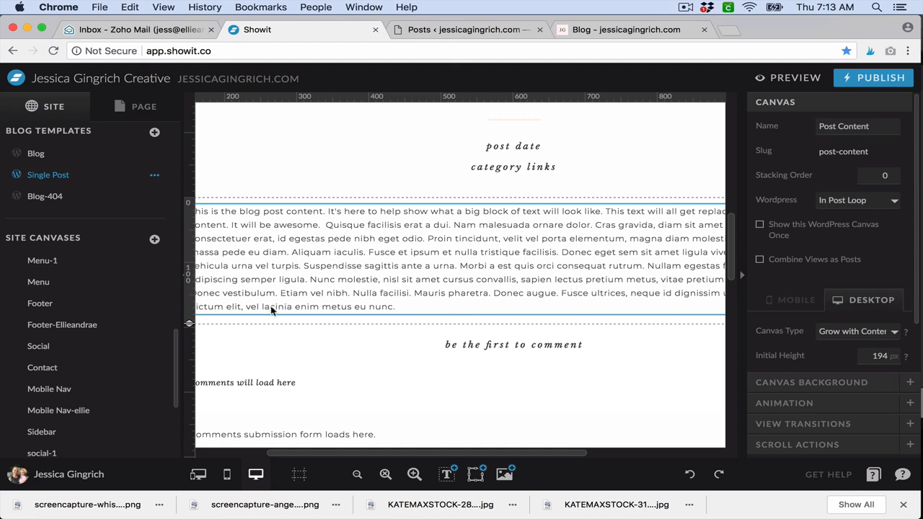
{"action": "mouse_move", "coordinate": [383, 277]}
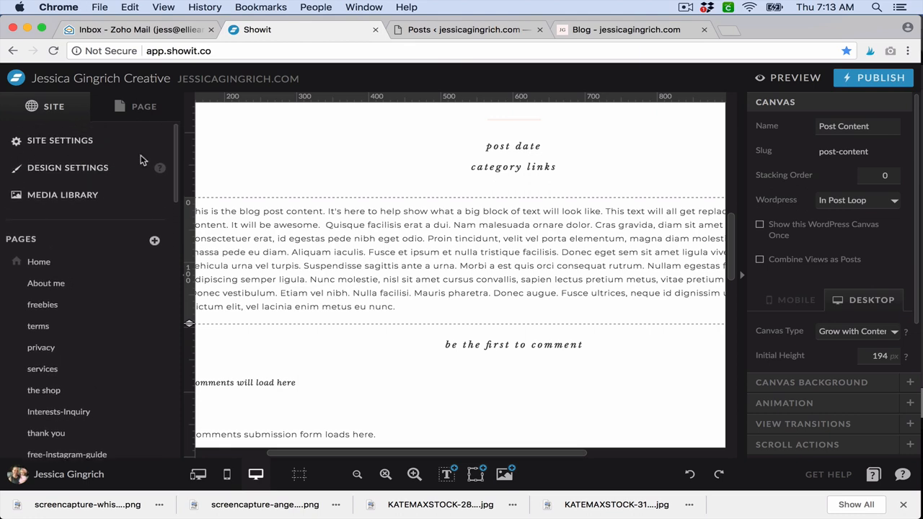
Step: Open Site Settings on the Blog tab showing the jessicagingrich.com domain
{"action": "left_click", "coordinate": [60, 140]}
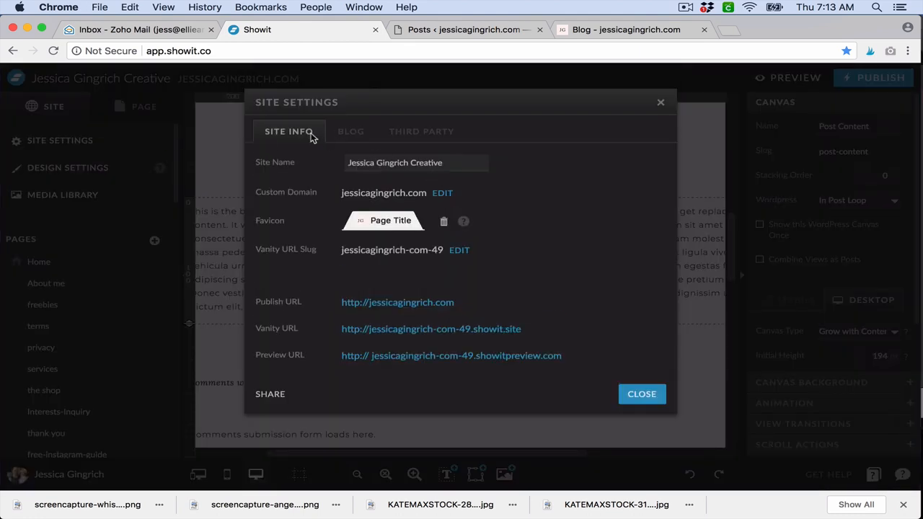
{"action": "mouse_move", "coordinate": [336, 132]}
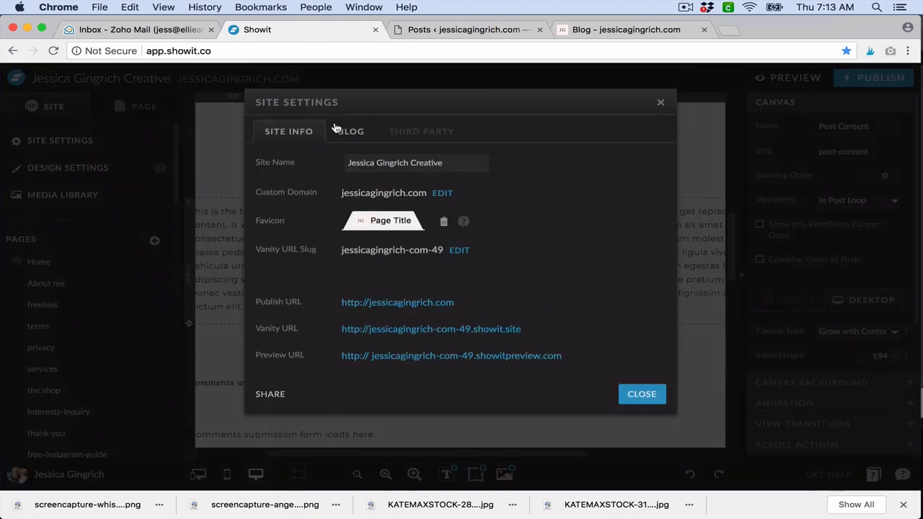
{"action": "left_click", "coordinate": [351, 131]}
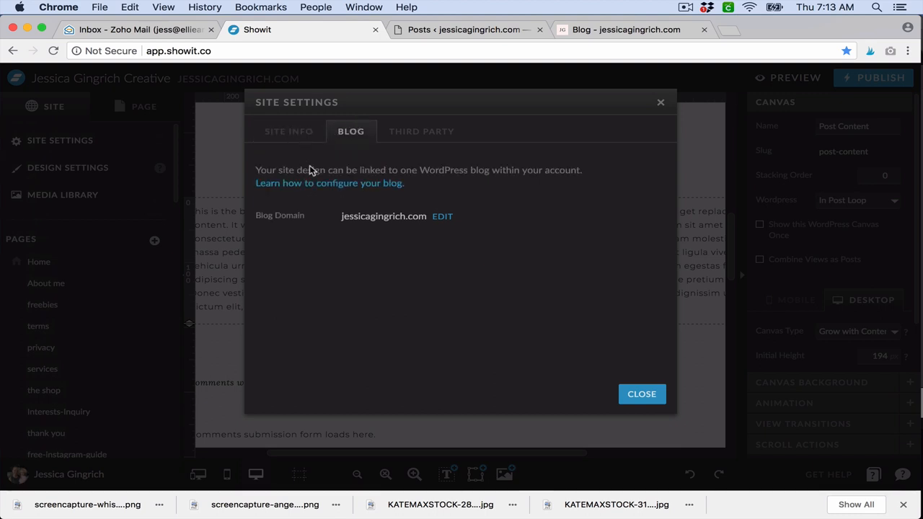
{"action": "mouse_move", "coordinate": [359, 187]}
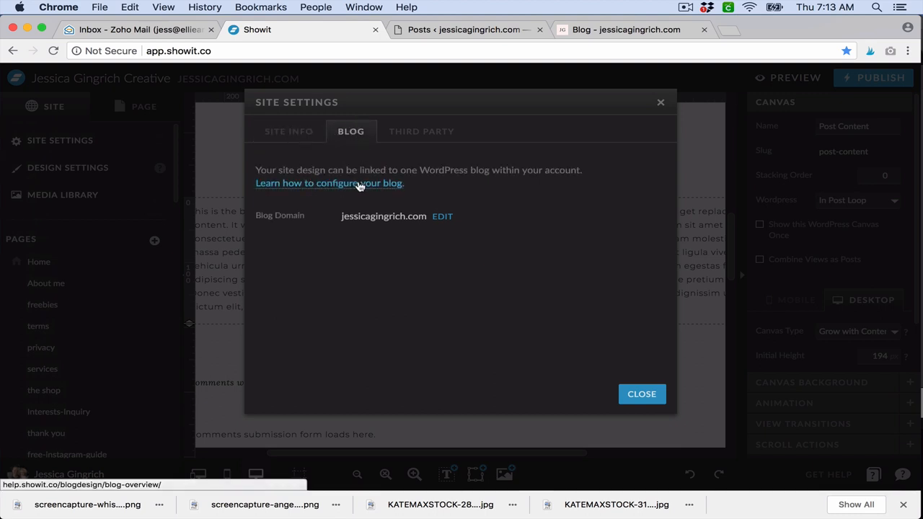
Step: Read the Blog Overview help article down to the blog hosting and setup section
{"action": "left_click", "coordinate": [329, 182]}
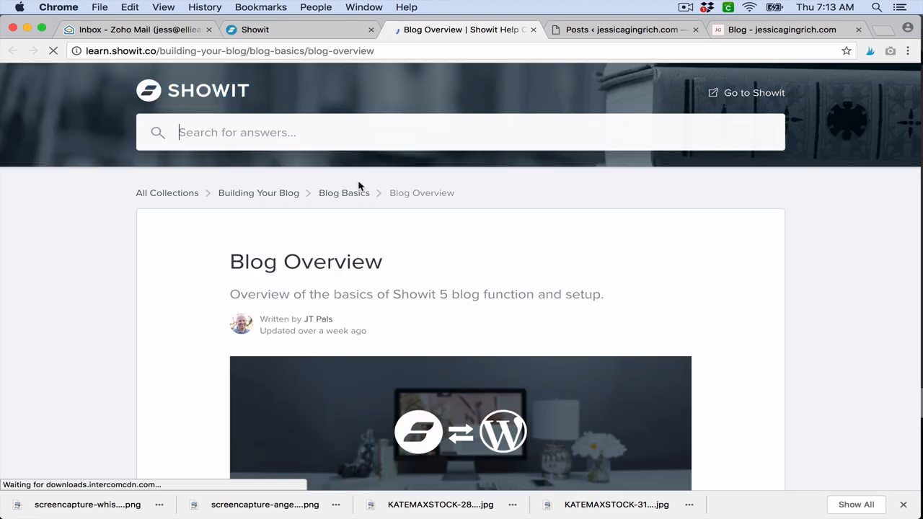
{"action": "scroll", "scroll_direction": "down", "scroll_amount": 3}
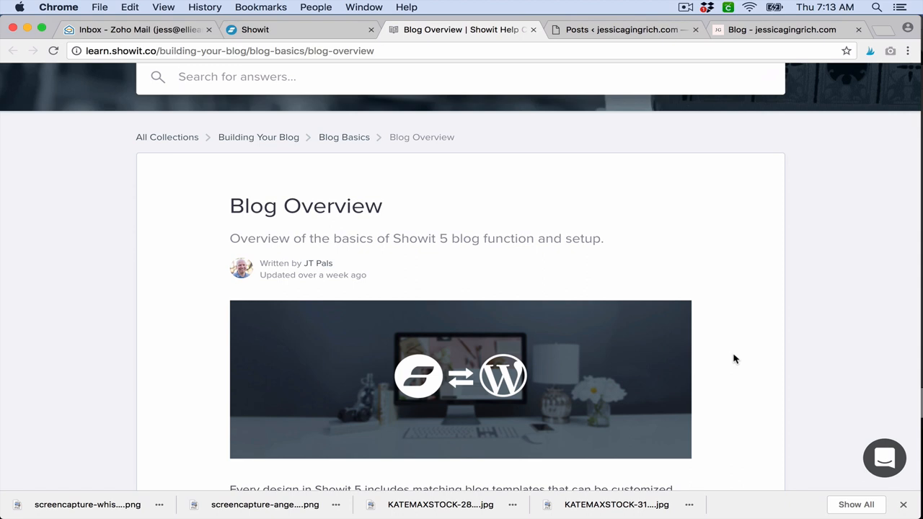
{"action": "scroll", "scroll_direction": "down", "scroll_amount": 3}
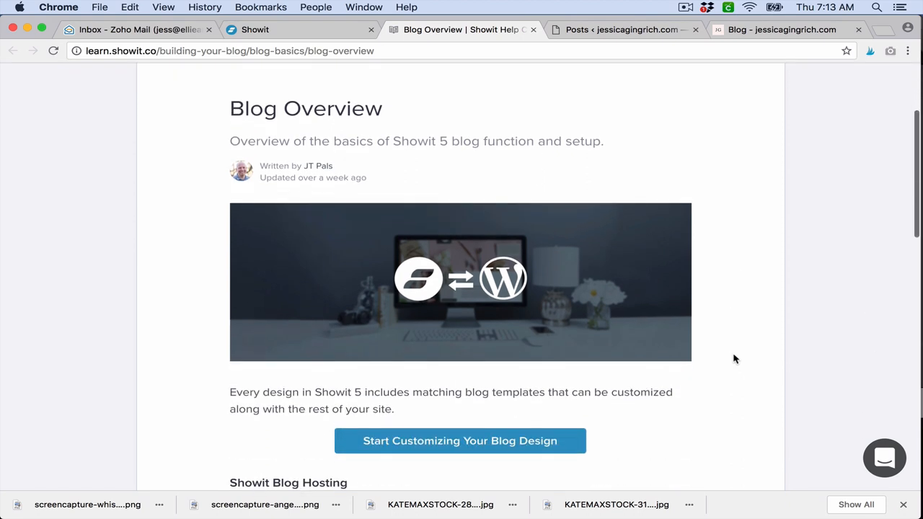
{"action": "scroll", "scroll_direction": "down", "scroll_amount": 3}
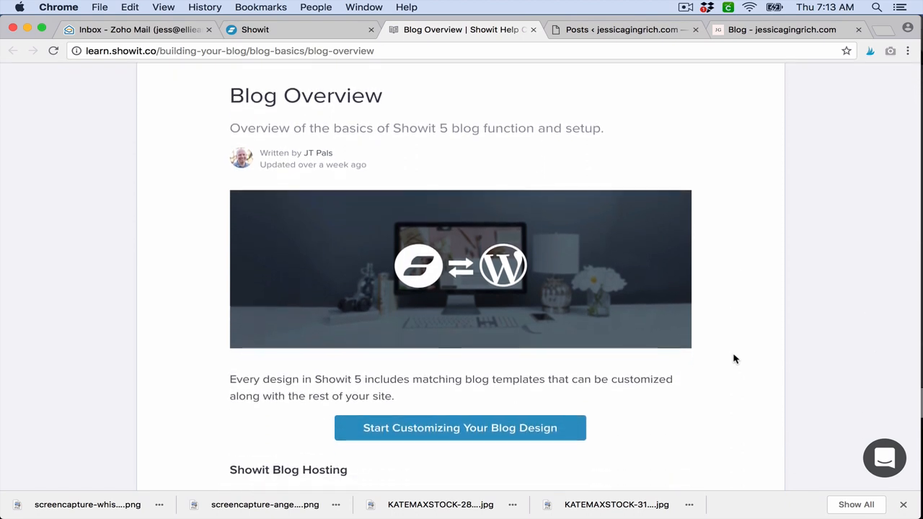
{"action": "scroll", "scroll_direction": "down", "scroll_amount": 3}
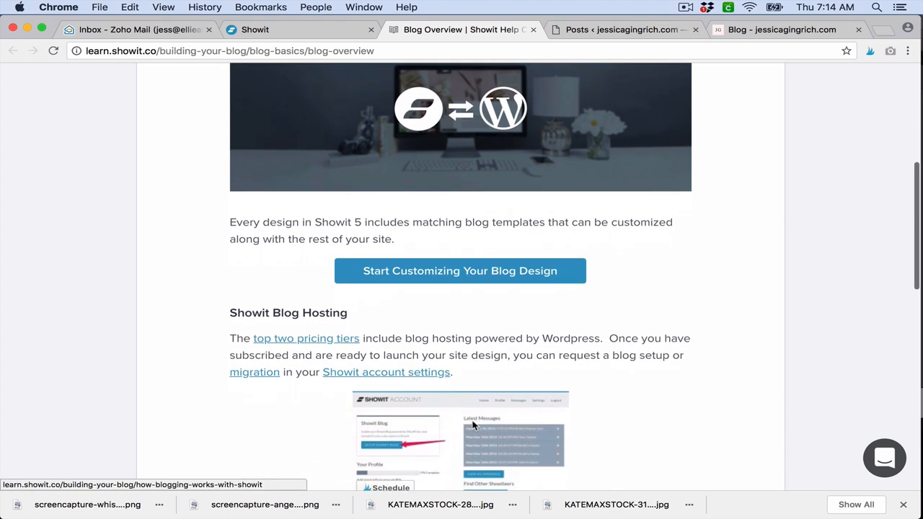
{"action": "scroll", "scroll_direction": "down", "scroll_amount": 3}
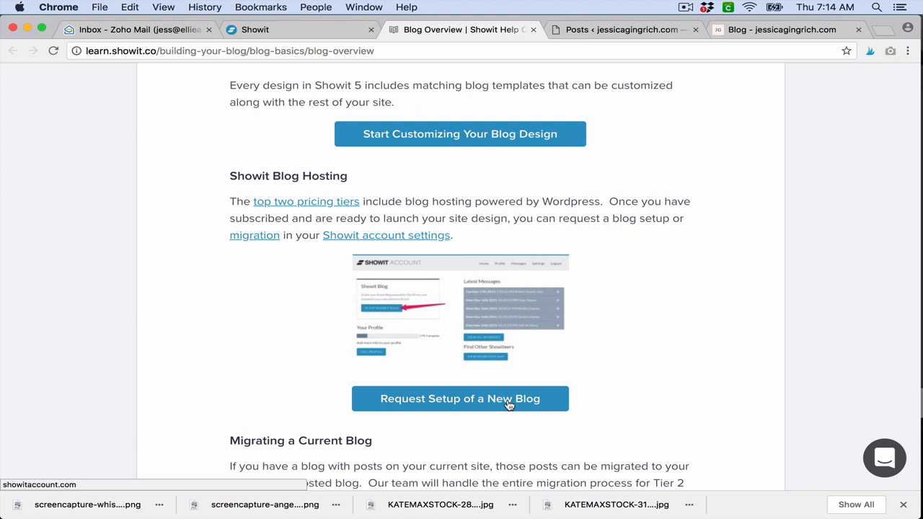
{"action": "mouse_move", "coordinate": [534, 39]}
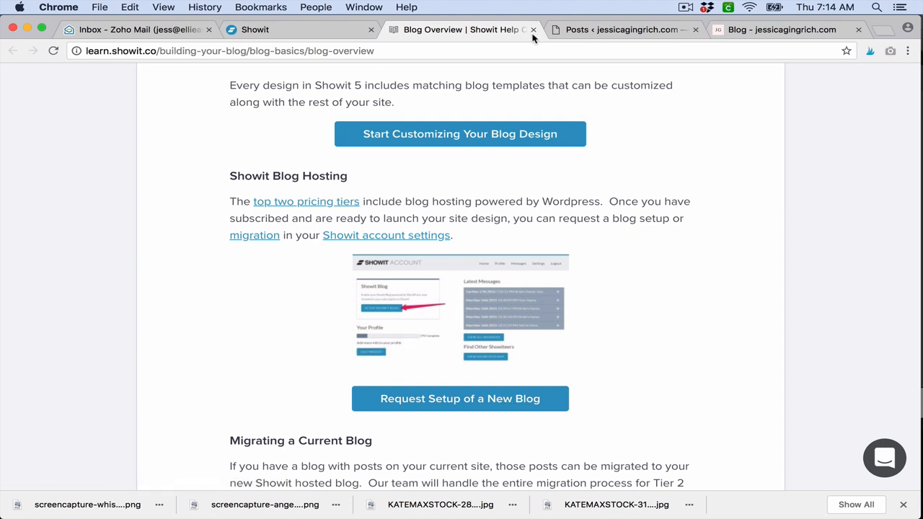
{"action": "mouse_move", "coordinate": [534, 30]}
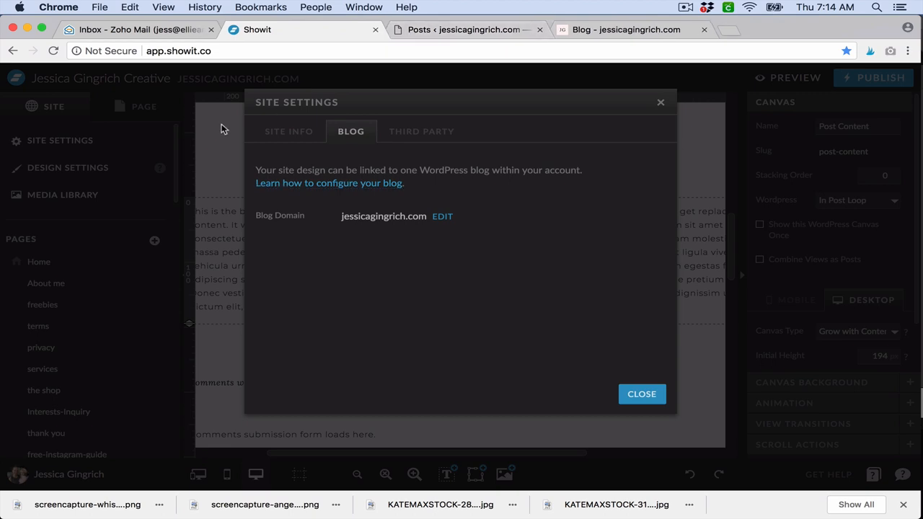
Step: Dismiss Site Settings and return to the Single Post template canvas
{"action": "left_click", "coordinate": [642, 394]}
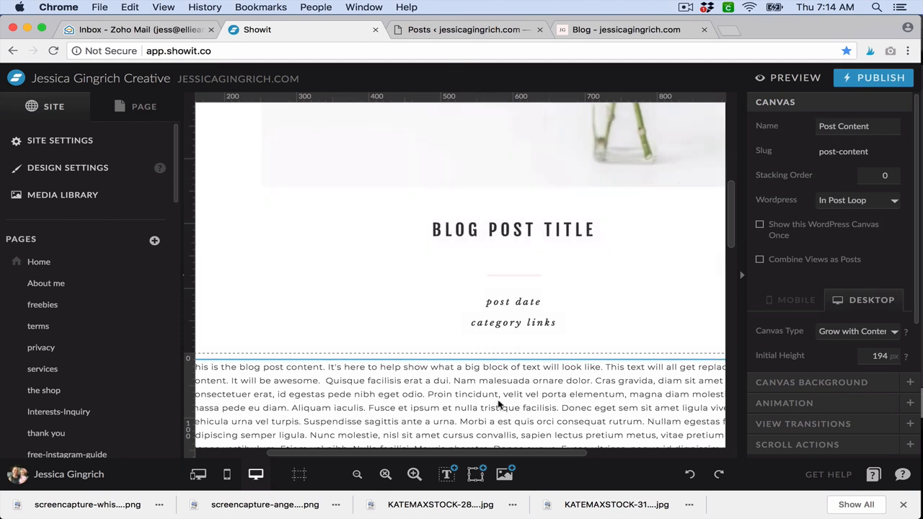
{"action": "left_click", "coordinate": [514, 312]}
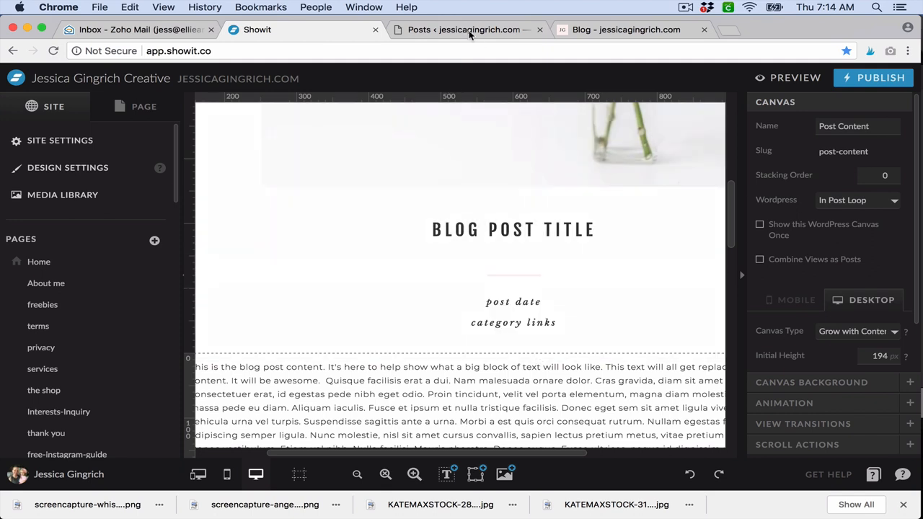
Step: Switch to WordPress admin, visit the Dashboard, then open the 20-item Posts list
{"action": "left_click", "coordinate": [463, 30]}
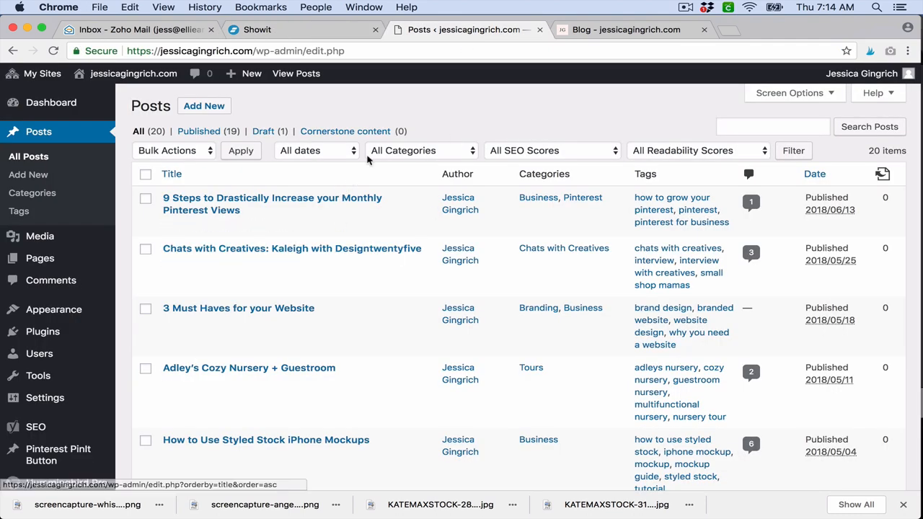
{"action": "left_click", "coordinate": [50, 102]}
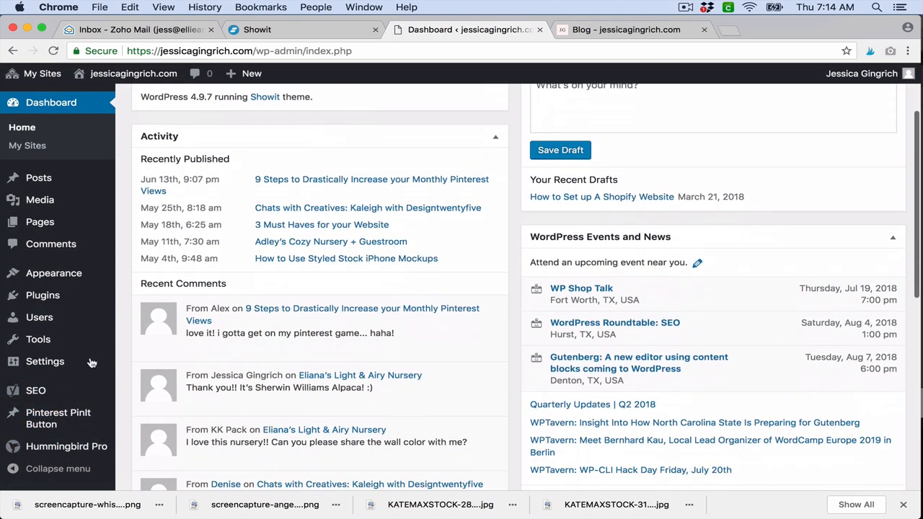
{"action": "mouse_move", "coordinate": [152, 296]}
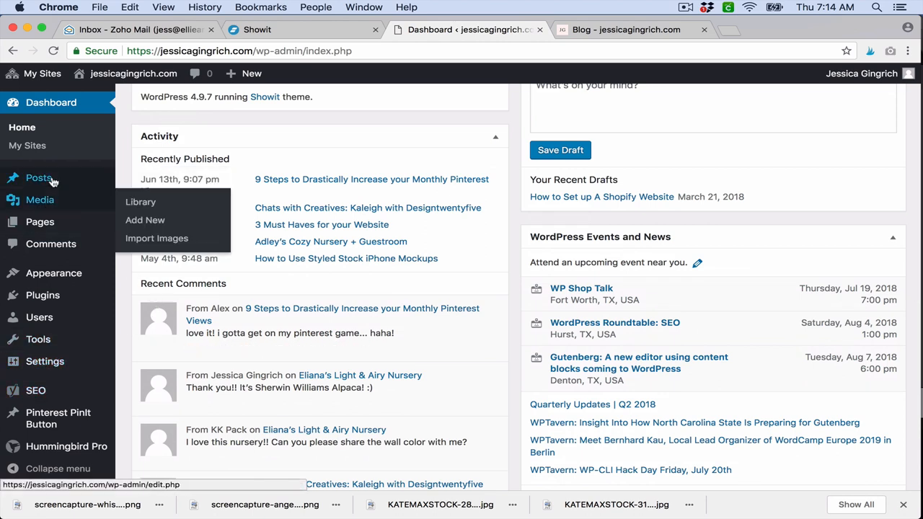
{"action": "left_click", "coordinate": [38, 177]}
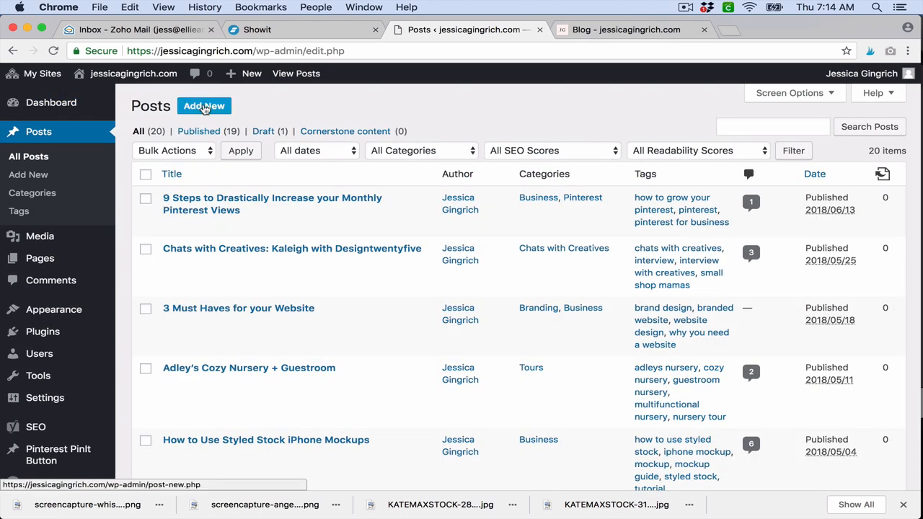
Step: Add a post titled 'Intro to Blogging' with body 'Hey there! Learn how to use Showit Blogging.'
{"action": "left_click", "coordinate": [204, 106]}
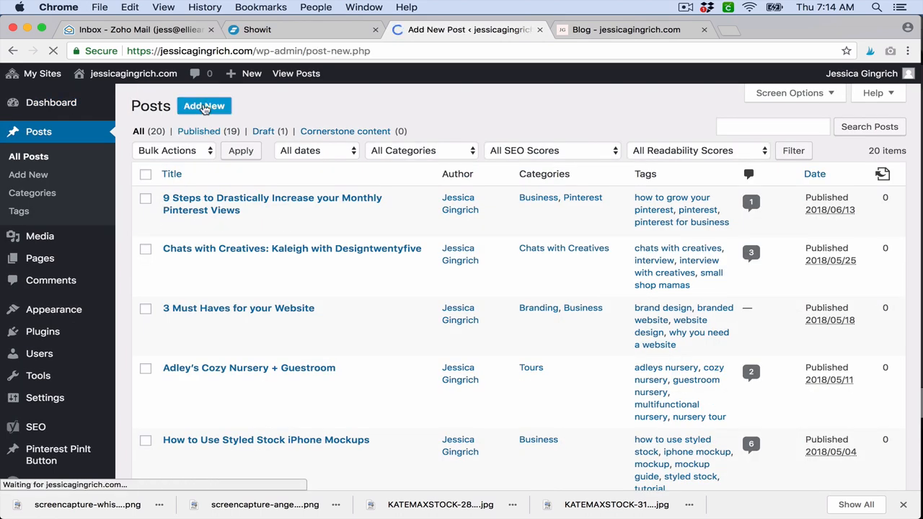
{"action": "left_click", "coordinate": [203, 106]}
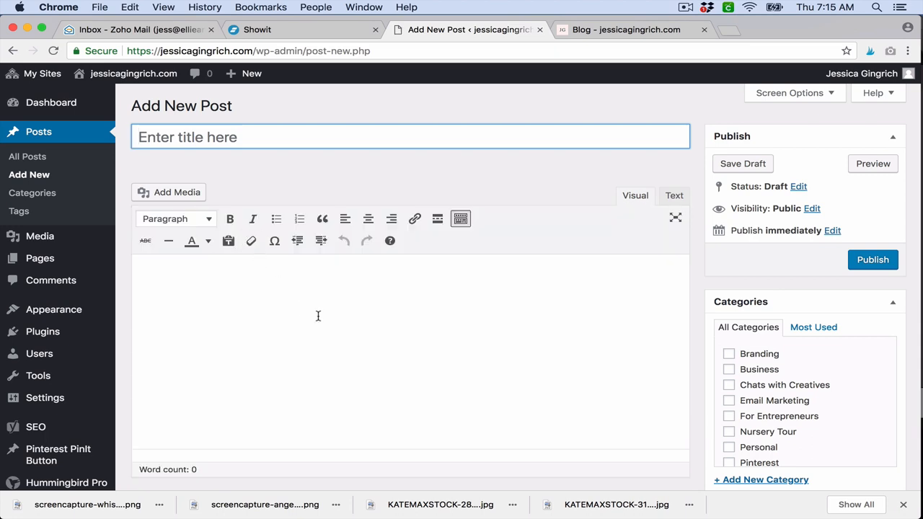
{"action": "type", "text": "Intro to Blogging"}
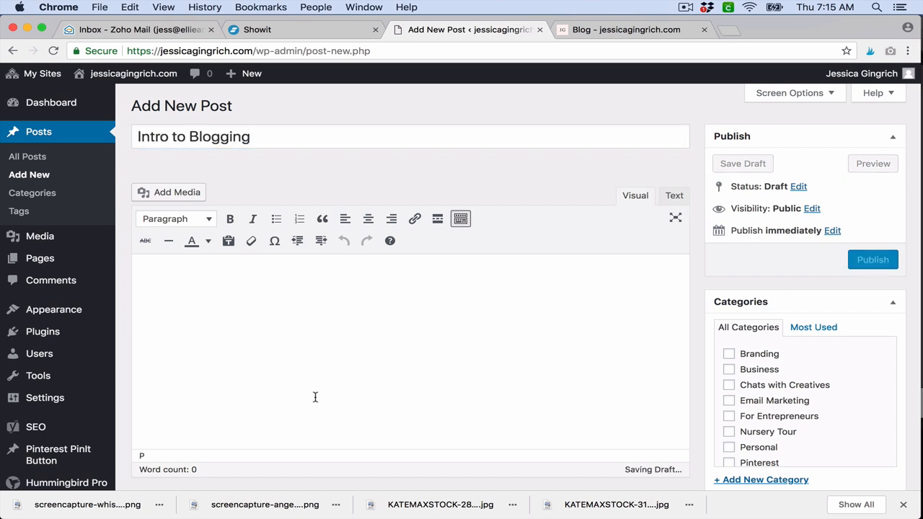
{"action": "type", "text": "Hey there!"}
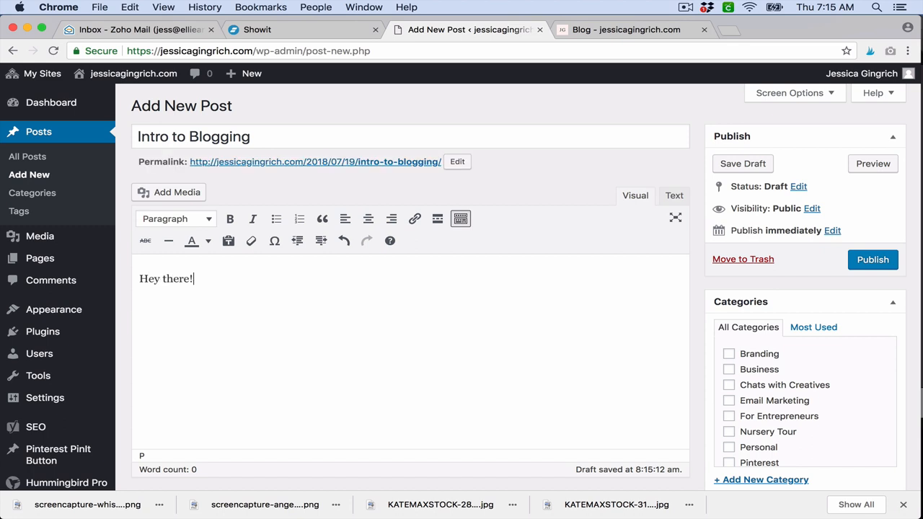
{"action": "type", "text": "Learn how to"}
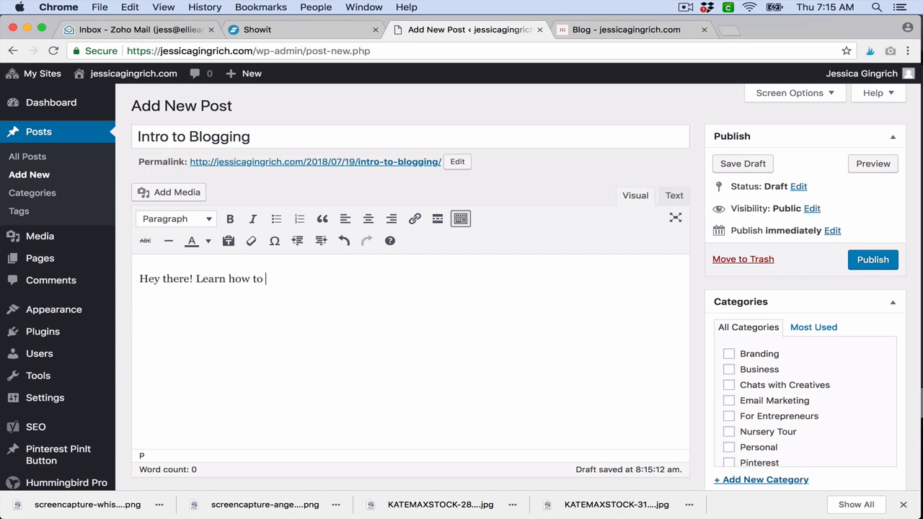
{"action": "type", "text": "use Showit B"}
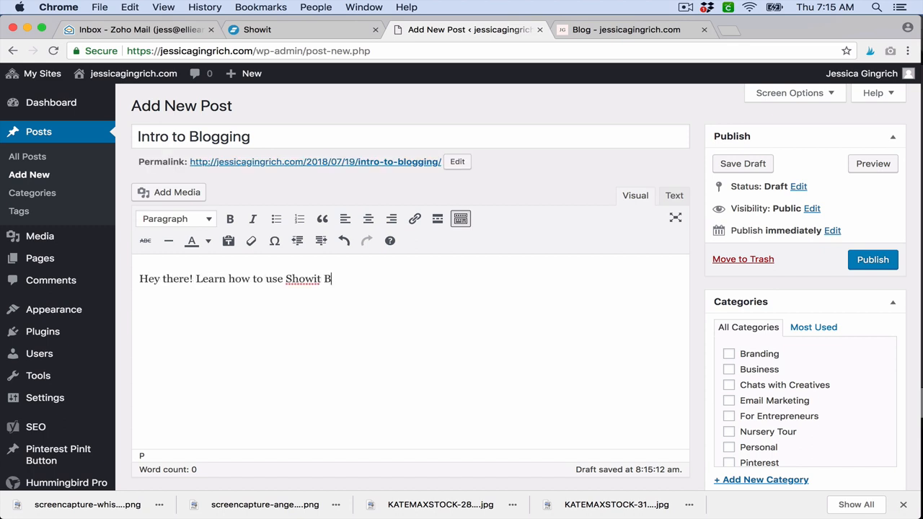
{"action": "type", "text": "logging."}
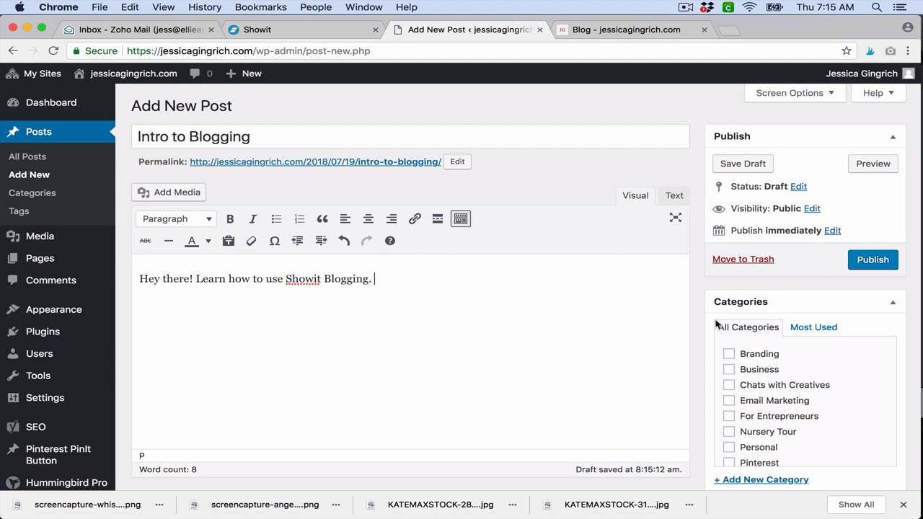
{"action": "scroll", "scroll_direction": "down", "scroll_amount": 3}
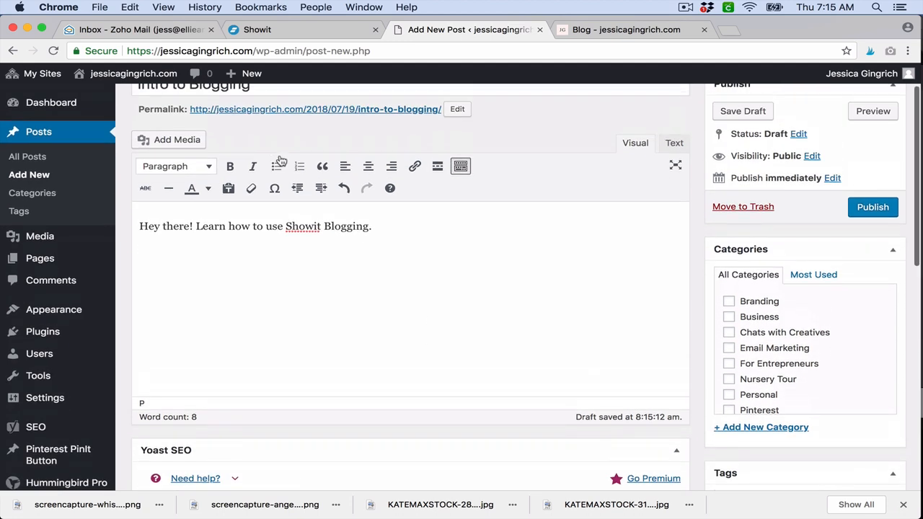
Step: Save the 'Intro to Blogging' draft via Preview after briefly opening the media library
{"action": "left_click", "coordinate": [169, 139]}
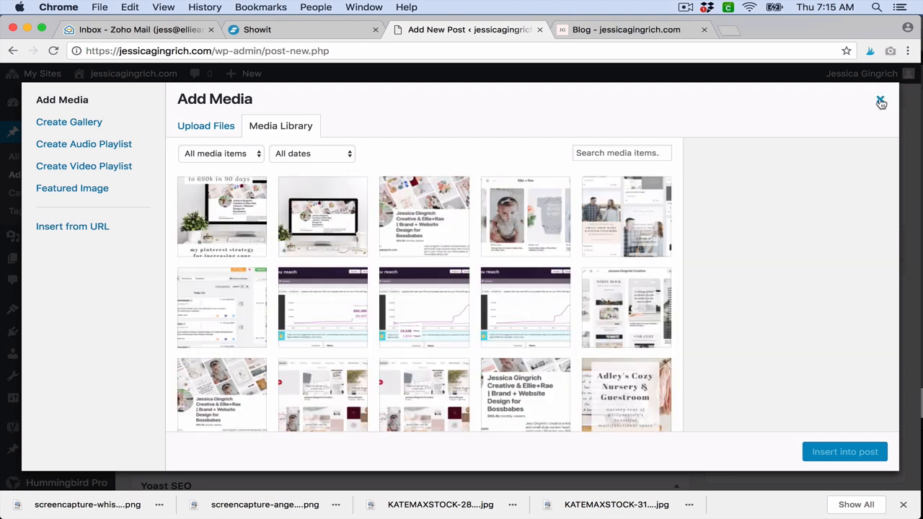
{"action": "left_click", "coordinate": [880, 101]}
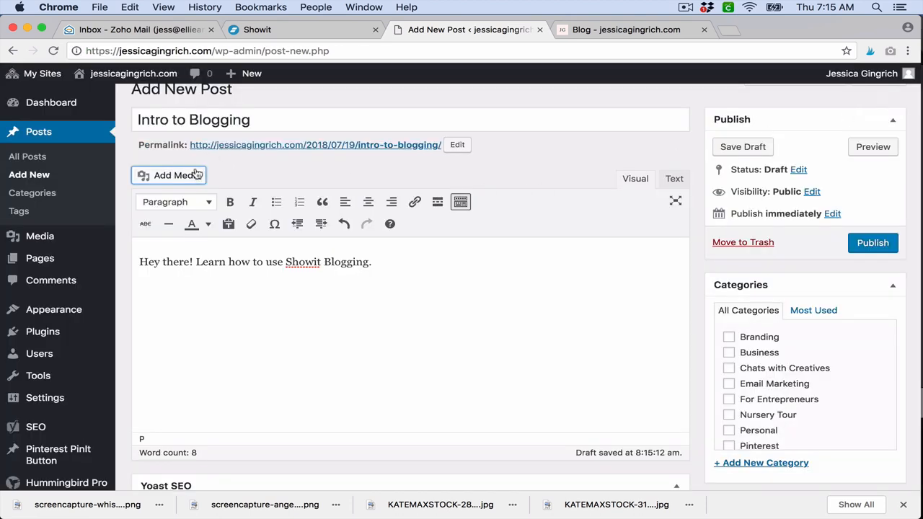
{"action": "mouse_move", "coordinate": [481, 141]}
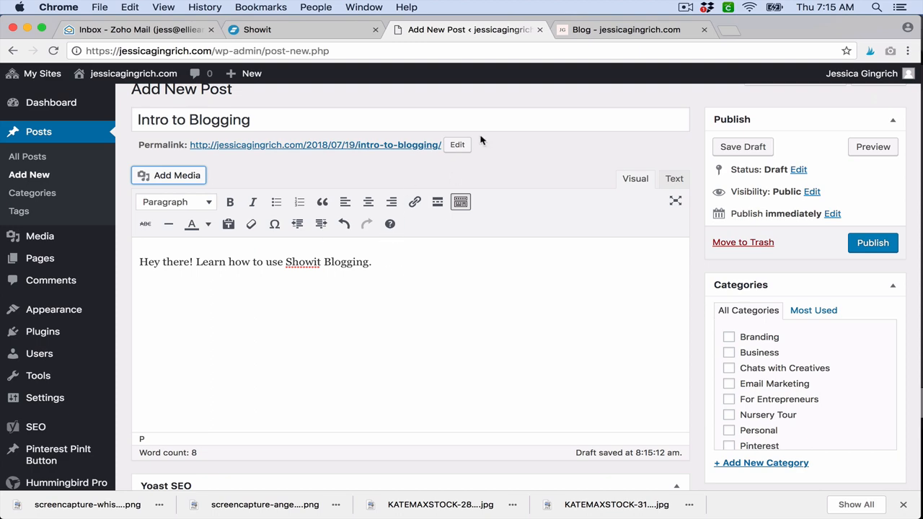
{"action": "scroll", "scroll_direction": "down", "scroll_amount": 3}
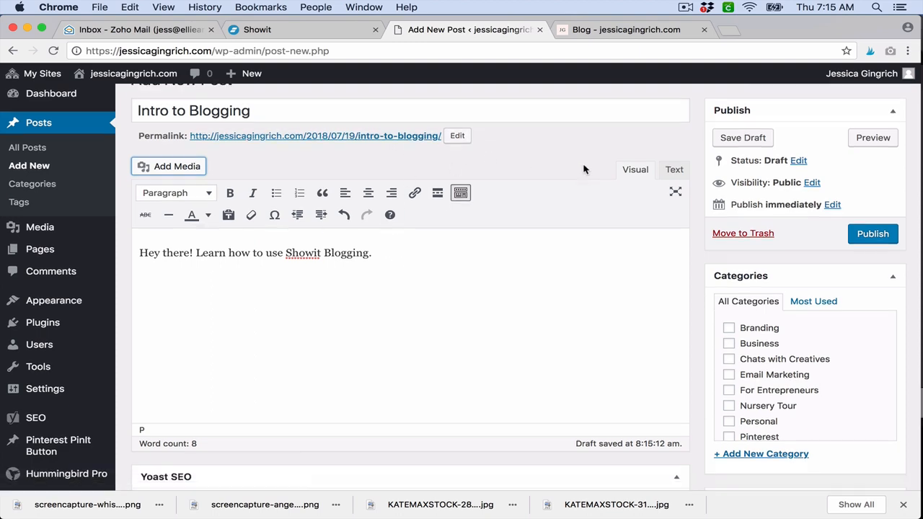
{"action": "scroll", "scroll_direction": "down", "scroll_amount": 3}
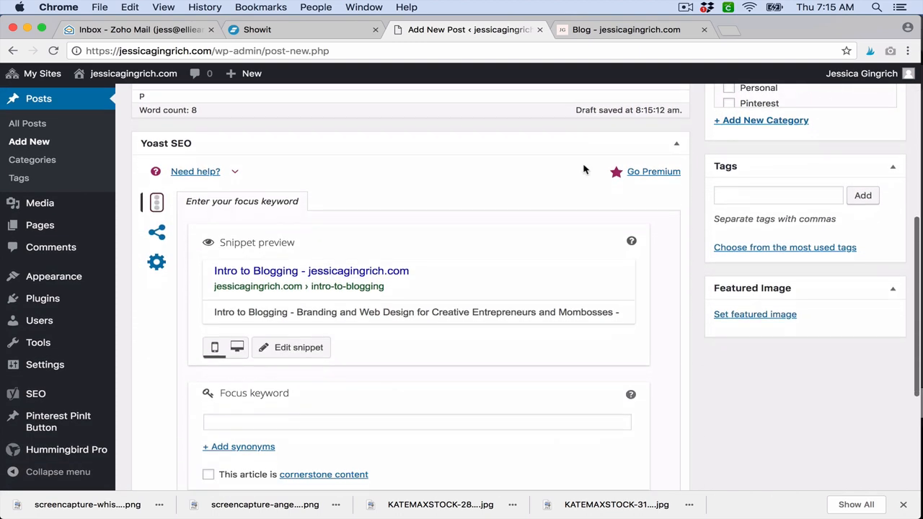
{"action": "scroll", "scroll_direction": "down", "scroll_amount": 3}
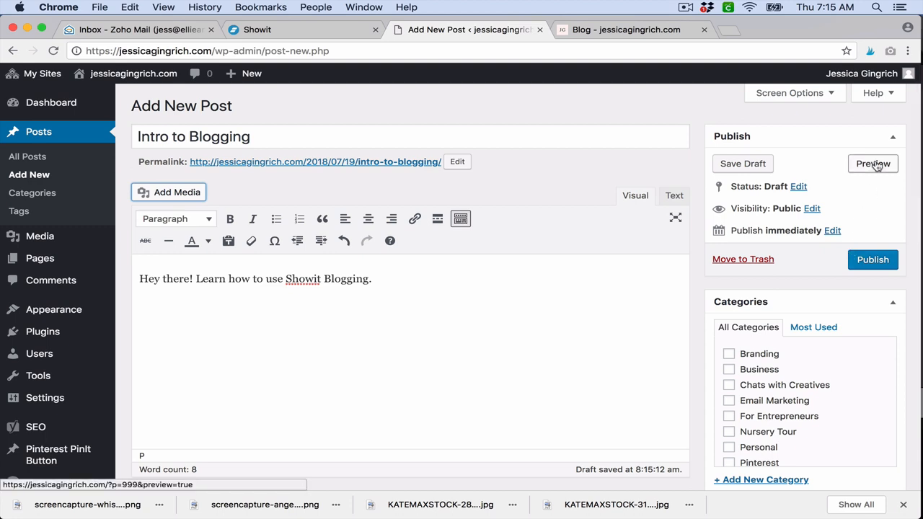
{"action": "left_click", "coordinate": [872, 163]}
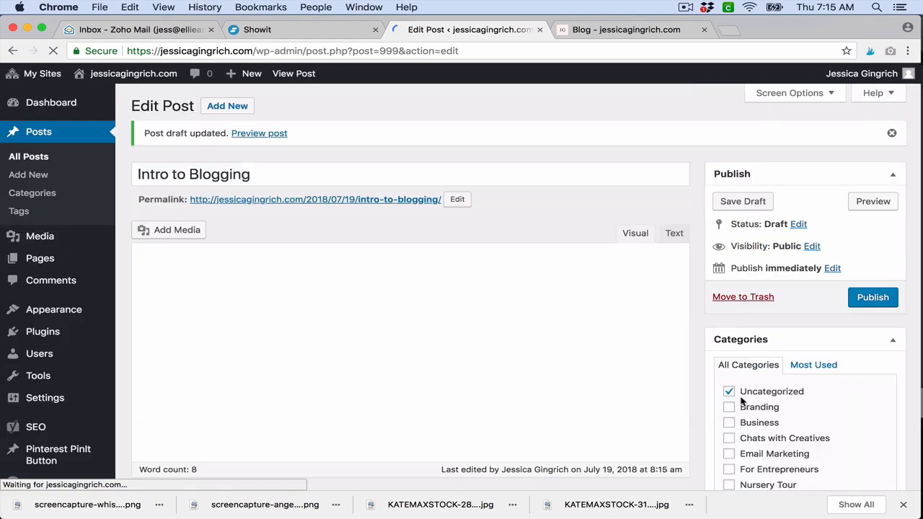
{"action": "scroll", "scroll_direction": "down", "scroll_amount": 3}
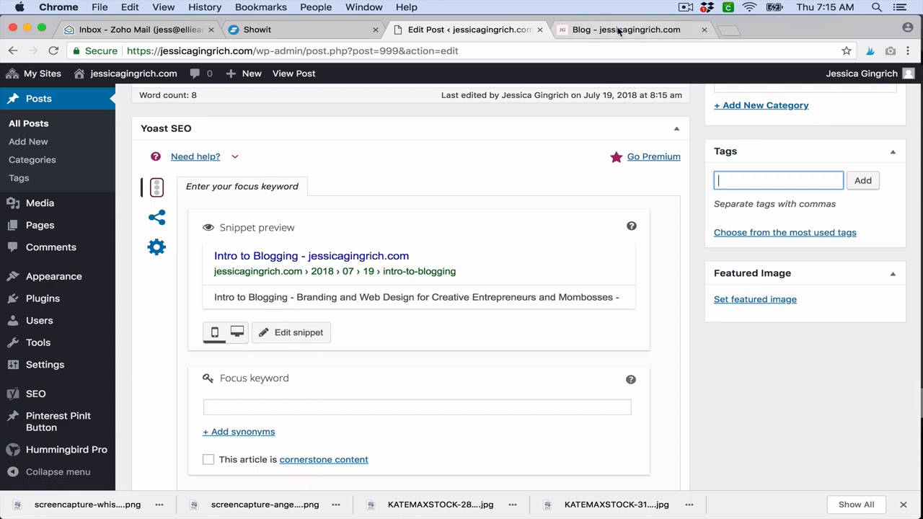
{"action": "left_click", "coordinate": [627, 30]}
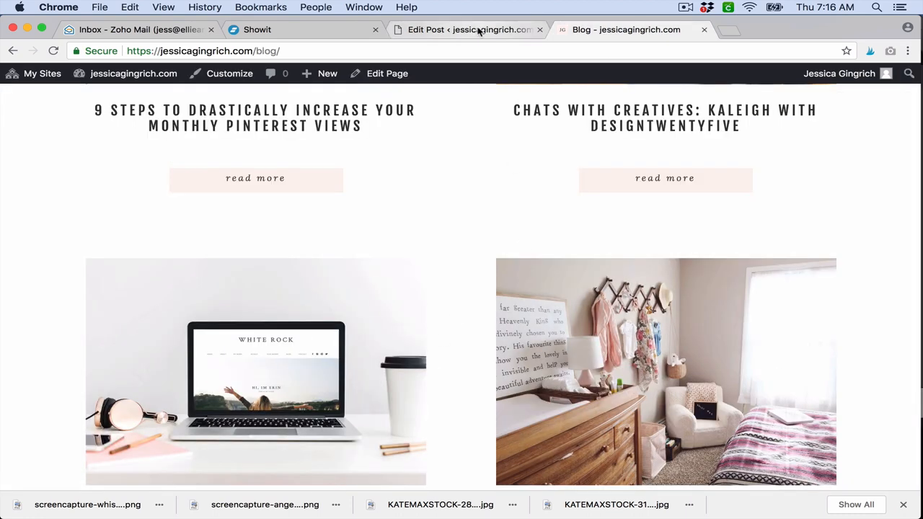
{"action": "left_click", "coordinate": [469, 29]}
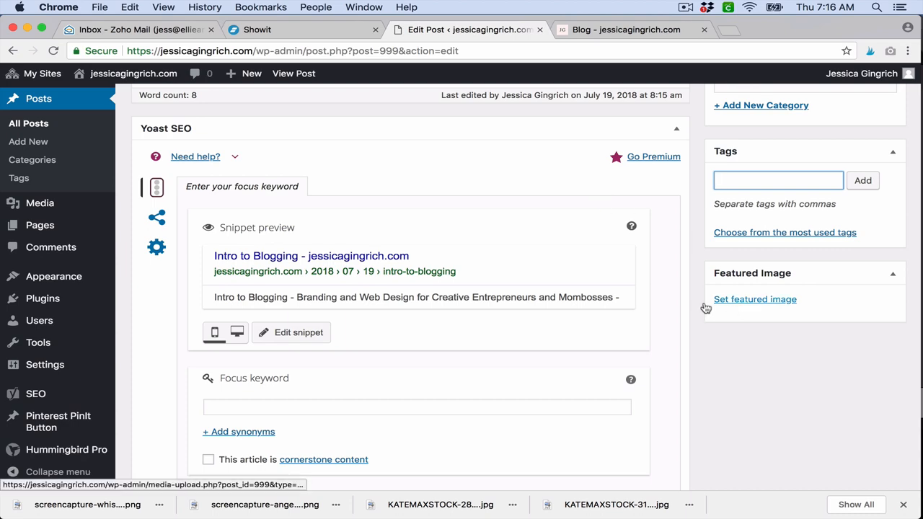
{"action": "mouse_move", "coordinate": [754, 299]}
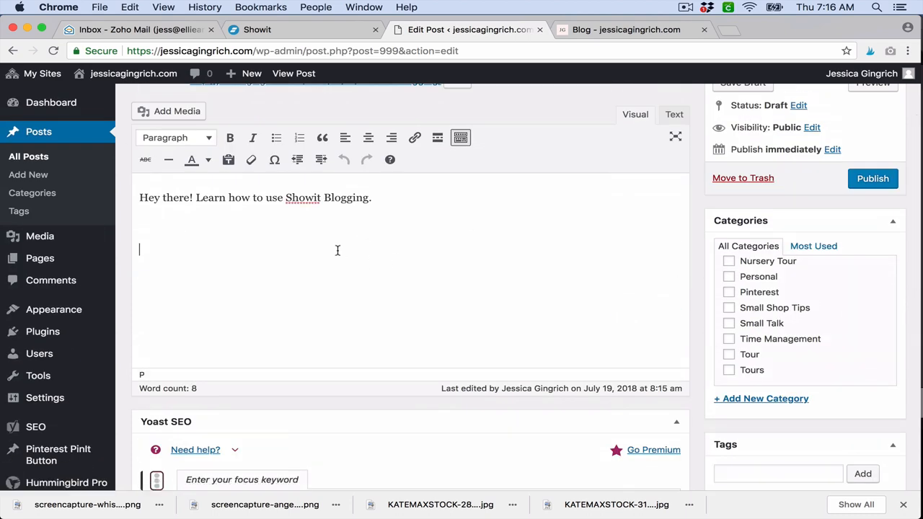
{"action": "mouse_move", "coordinate": [54, 310]}
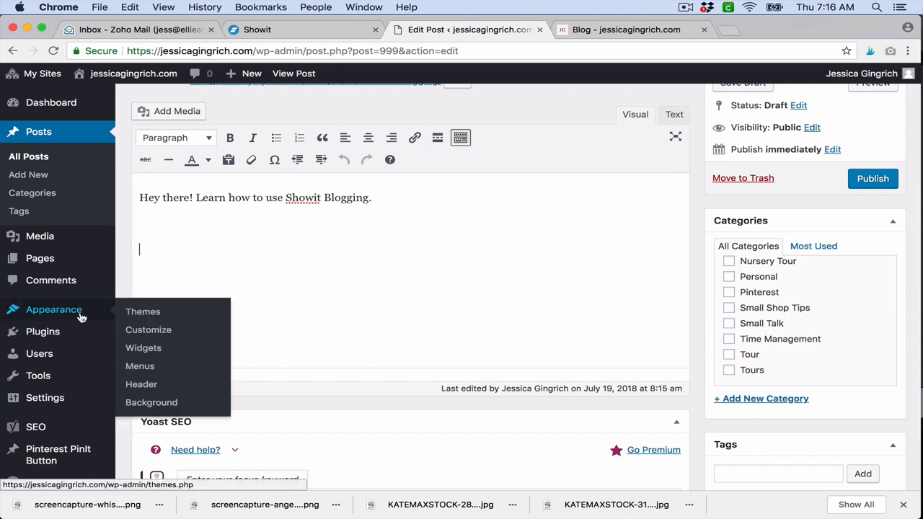
{"action": "mouse_move", "coordinate": [72, 316]}
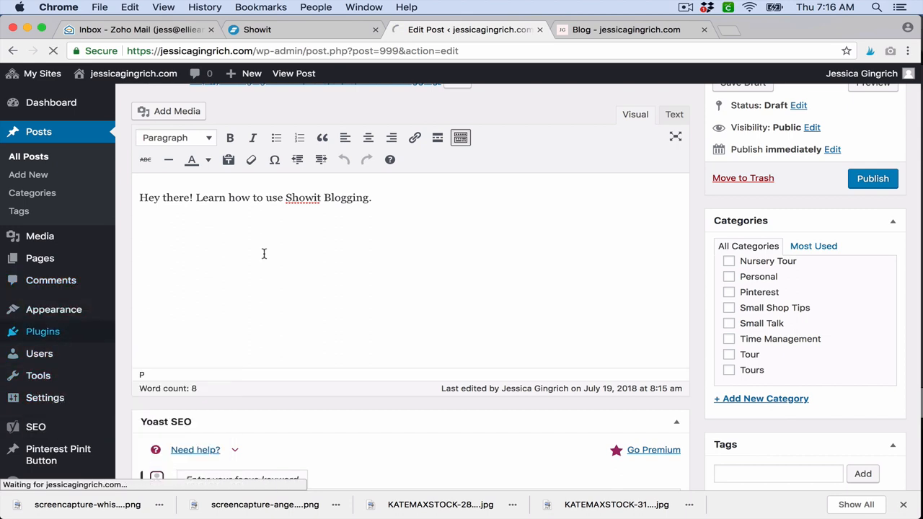
Step: Browse the 25 installed plugins, then open the Yoast SEO General dashboard
{"action": "left_click", "coordinate": [42, 331]}
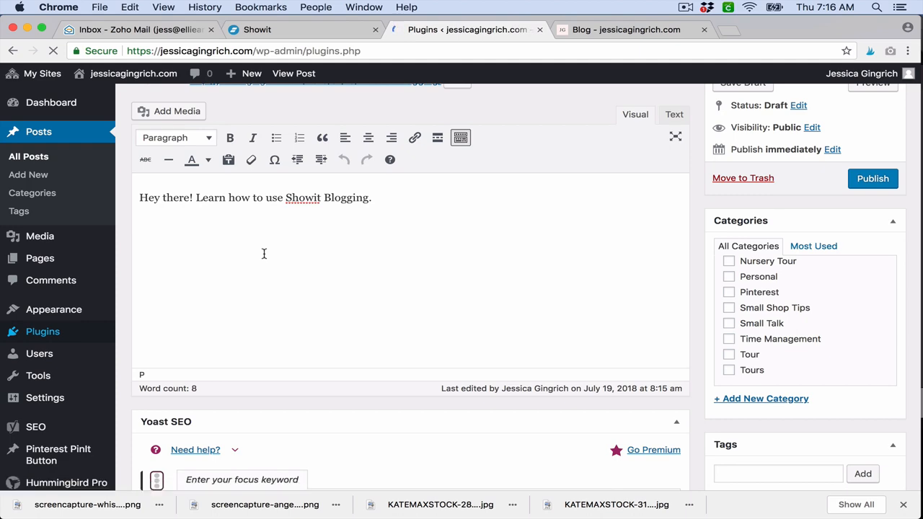
{"action": "left_click", "coordinate": [42, 331]}
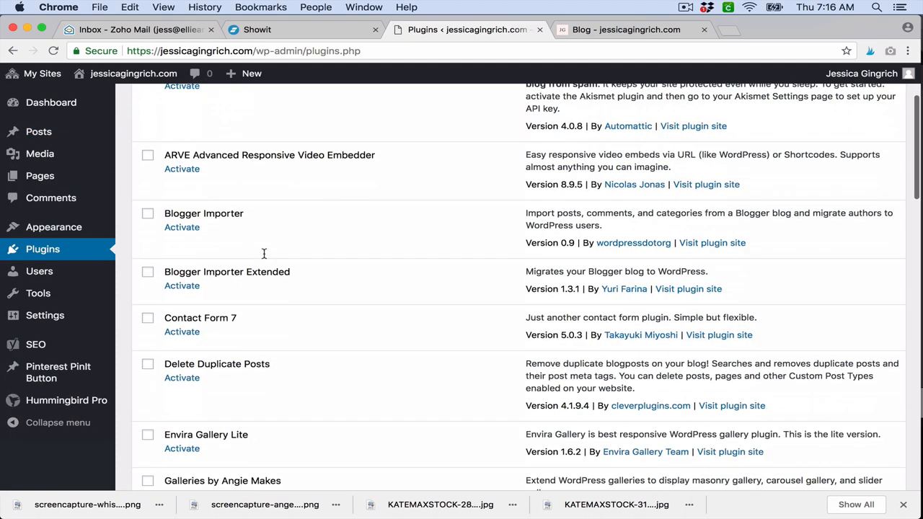
{"action": "scroll", "scroll_direction": "down", "scroll_amount": 3}
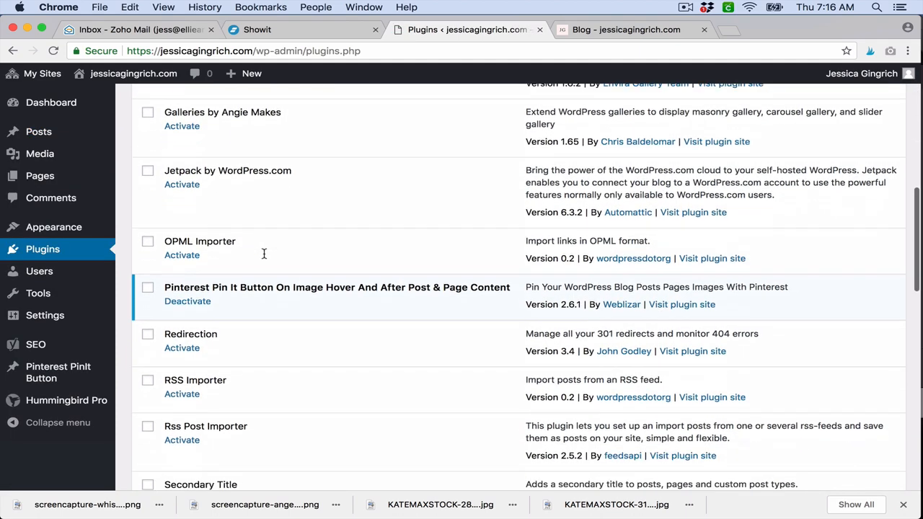
{"action": "scroll", "scroll_direction": "down", "scroll_amount": 3}
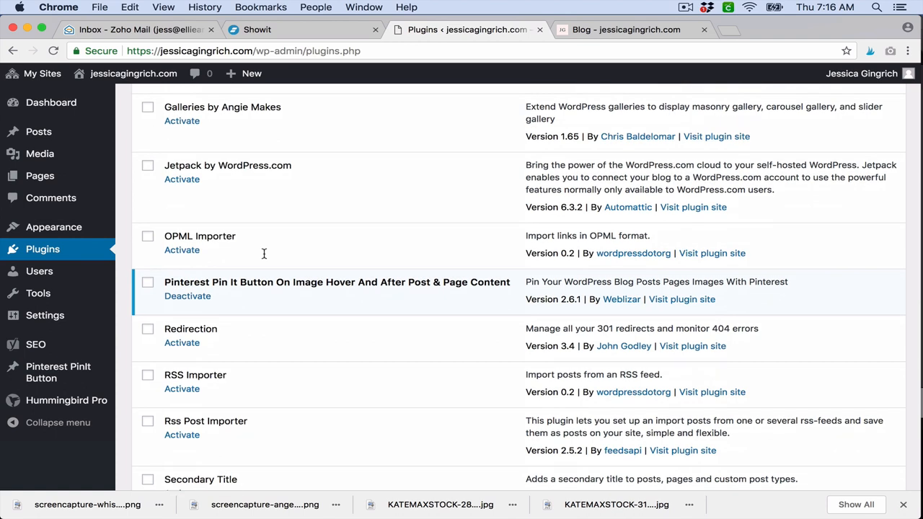
{"action": "mouse_move", "coordinate": [294, 284]}
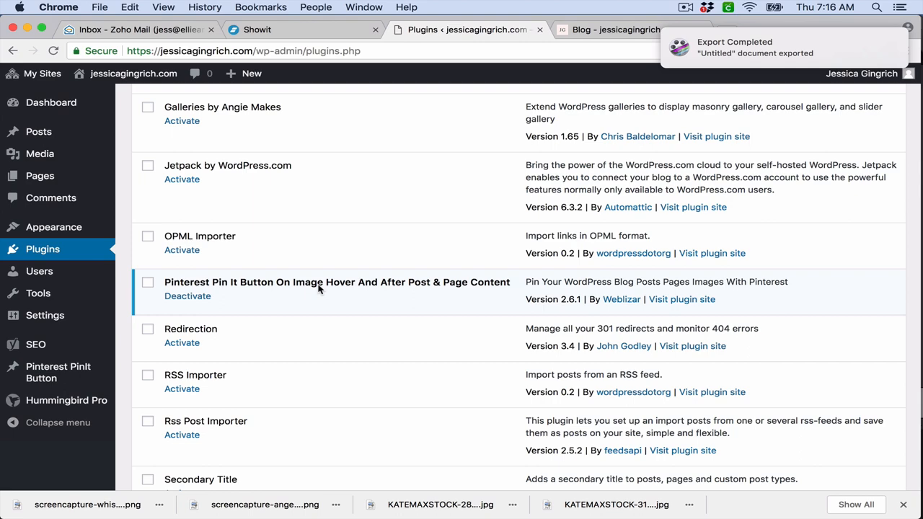
{"action": "scroll", "scroll_direction": "down", "scroll_amount": 3}
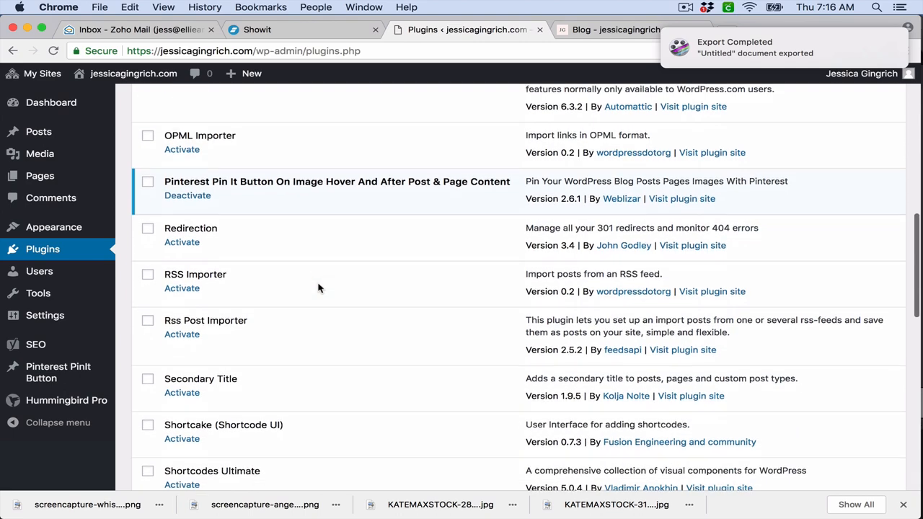
{"action": "scroll", "scroll_direction": "down", "scroll_amount": 3}
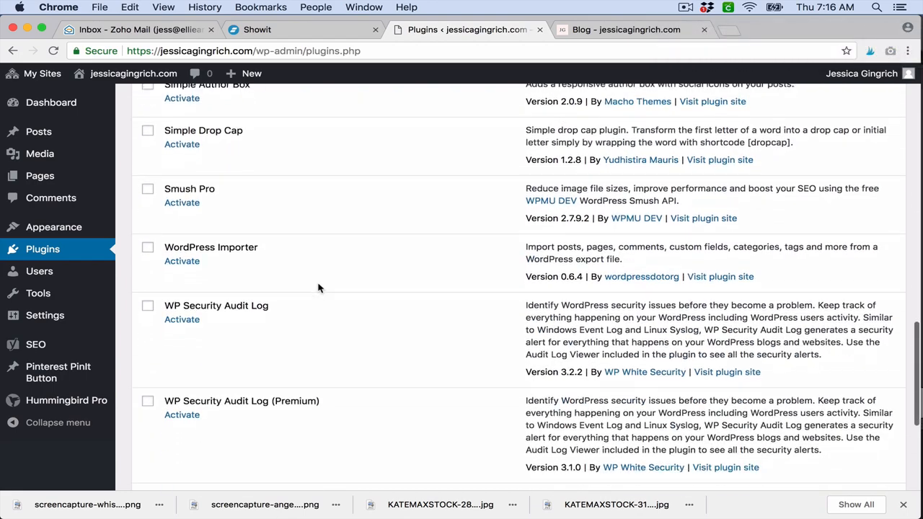
{"action": "scroll", "scroll_direction": "down", "scroll_amount": 3}
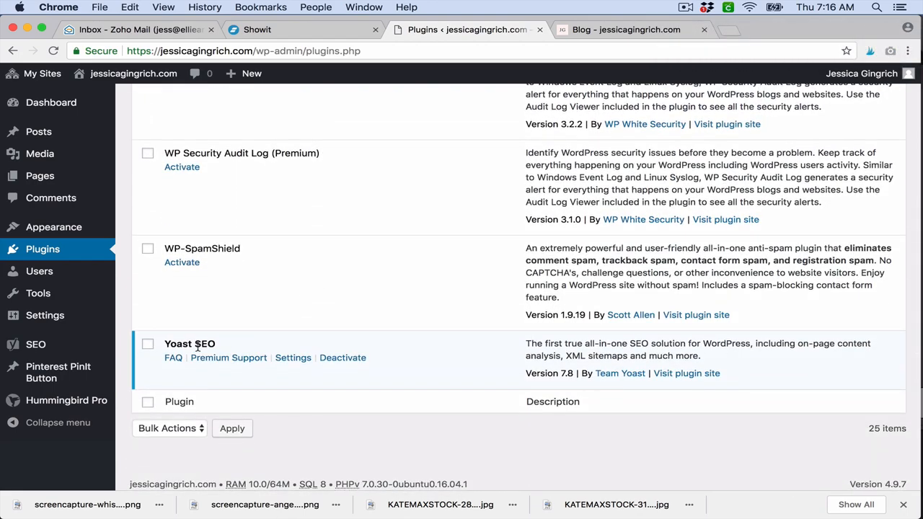
{"action": "scroll", "scroll_direction": "up", "scroll_amount": 3}
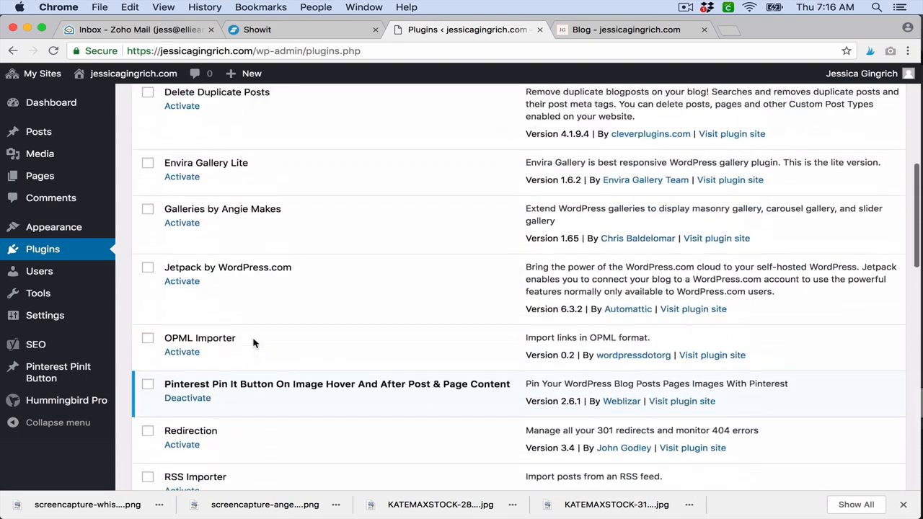
{"action": "scroll", "scroll_direction": "down", "scroll_amount": 3}
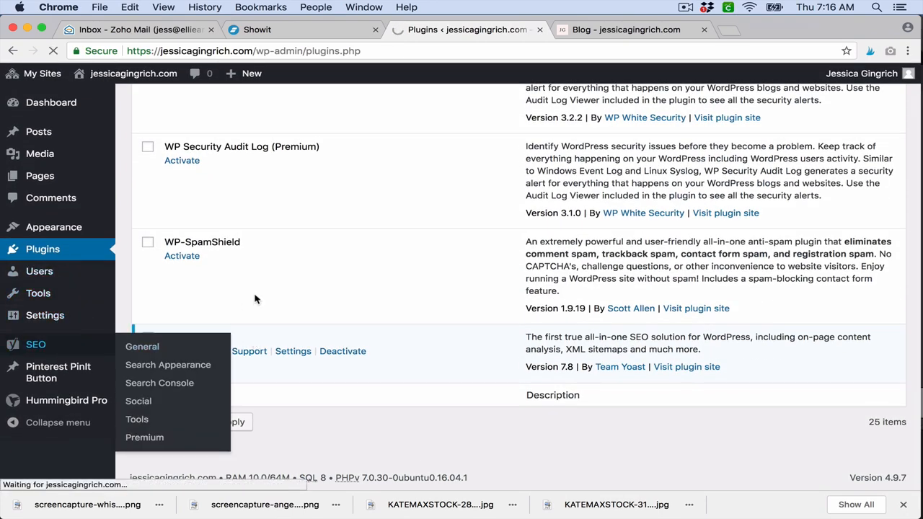
{"action": "left_click", "coordinate": [142, 346]}
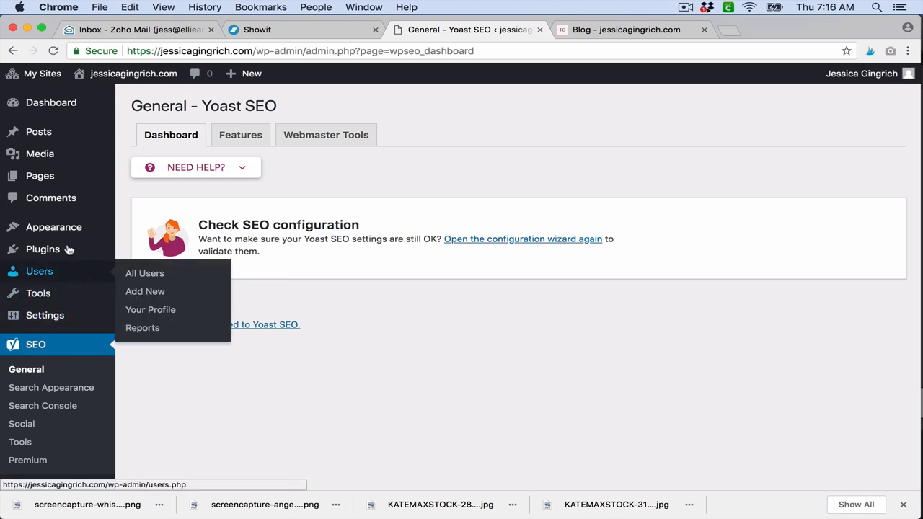
{"action": "mouse_move", "coordinate": [38, 132]}
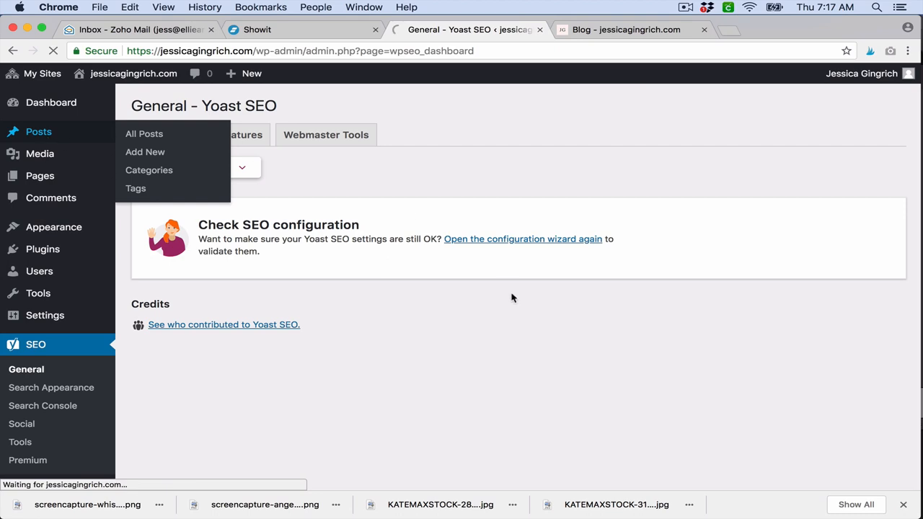
Step: Reopen the Intro to Blogging draft from All Posts and scroll to its Yoast snippet
{"action": "left_click", "coordinate": [144, 134]}
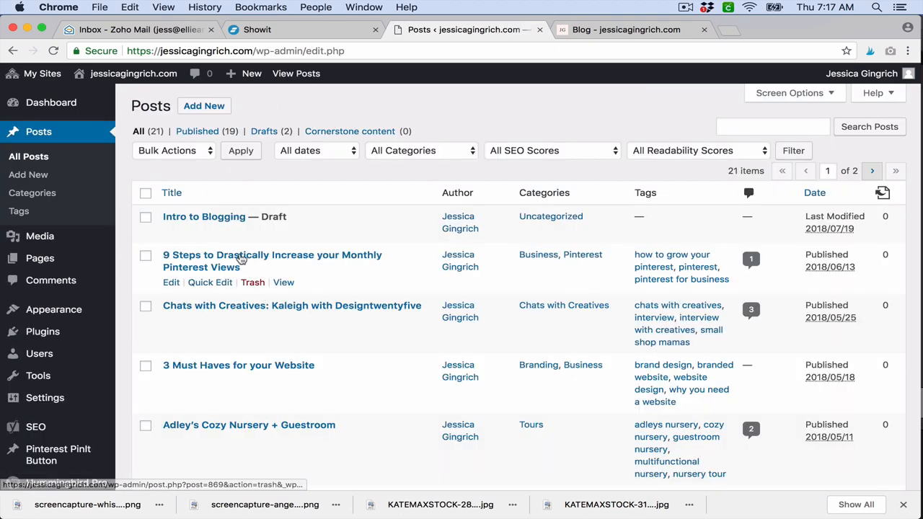
{"action": "left_click", "coordinate": [204, 217]}
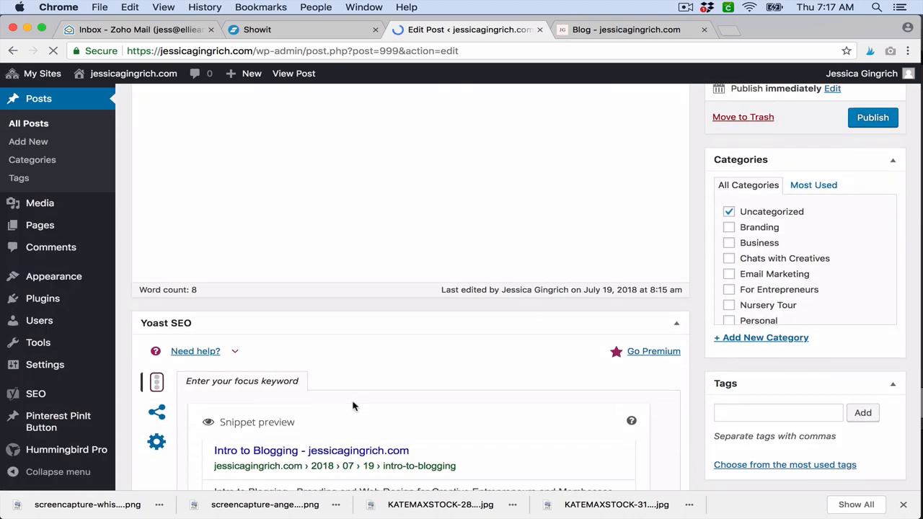
{"action": "scroll", "scroll_direction": "down", "scroll_amount": 3}
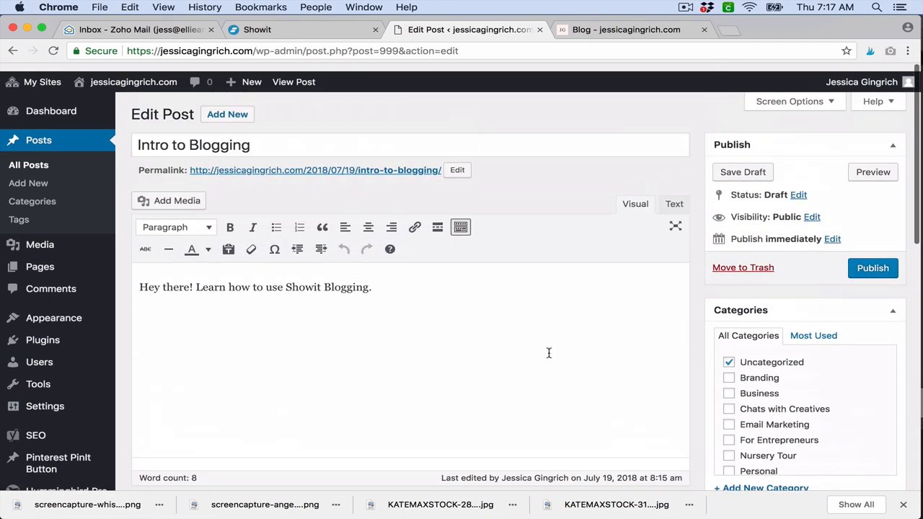
{"action": "scroll", "scroll_direction": "down", "scroll_amount": 3}
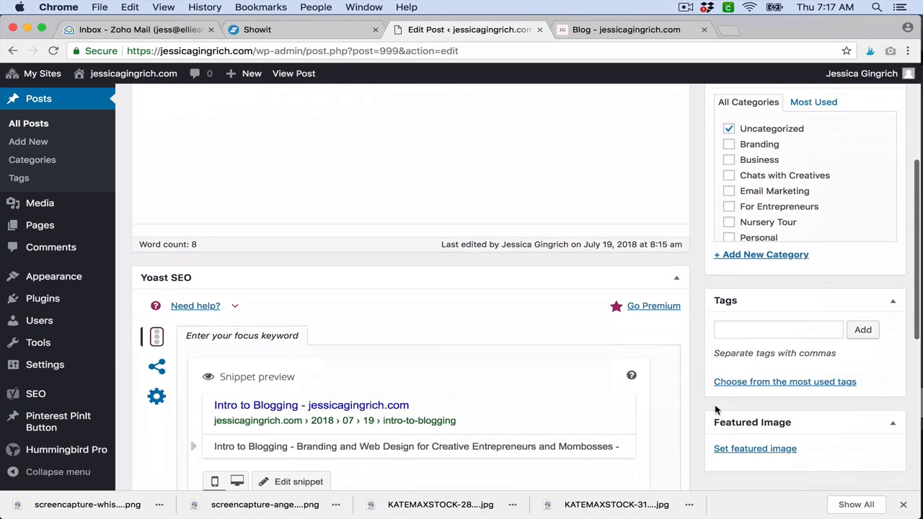
Step: Set the wild flower onesie photo from the Media Library as the featured image
{"action": "left_click", "coordinate": [755, 448]}
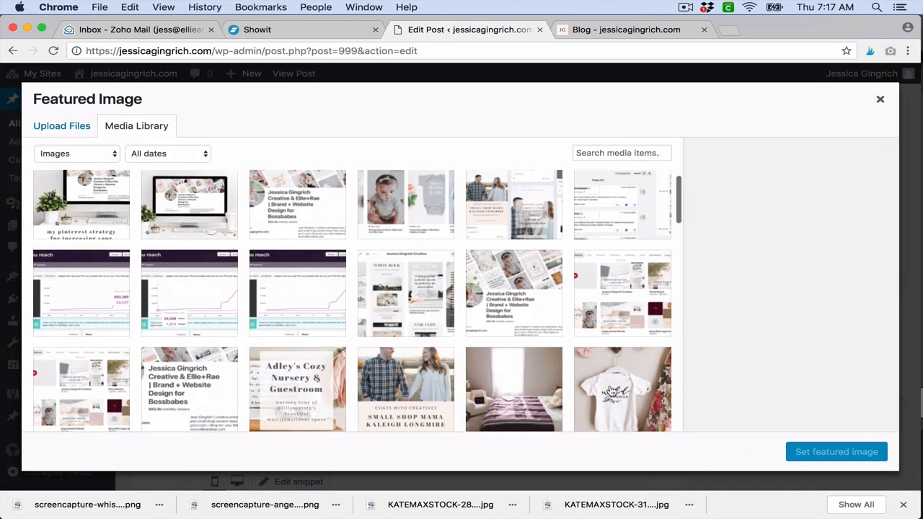
{"action": "left_click", "coordinate": [621, 325]}
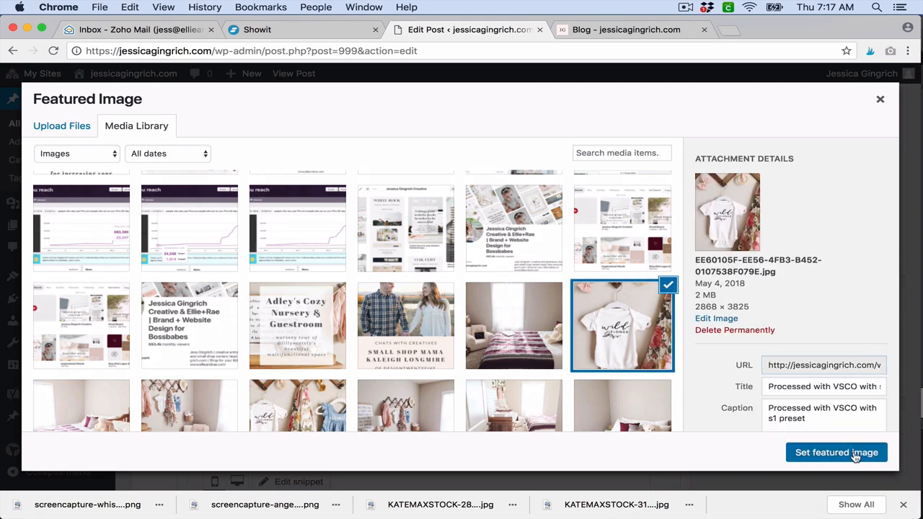
{"action": "left_click", "coordinate": [836, 452]}
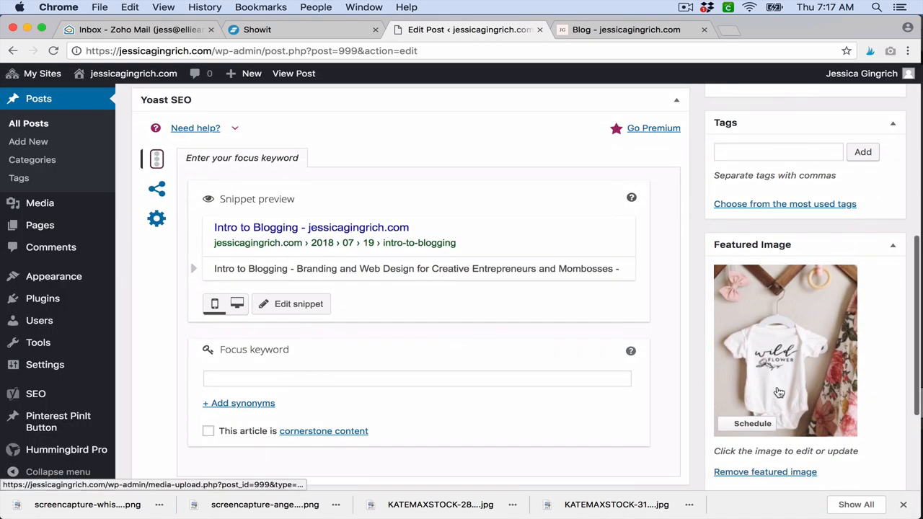
{"action": "scroll", "scroll_direction": "down", "scroll_amount": 3}
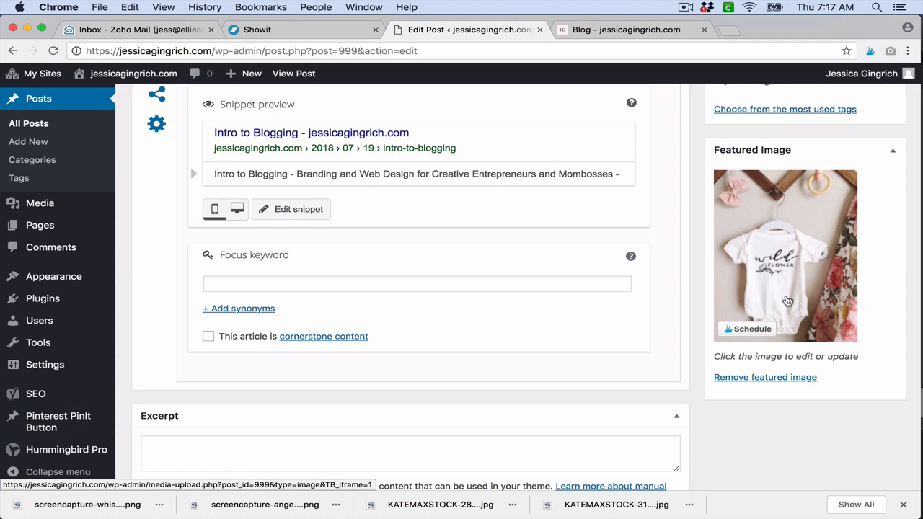
{"action": "mouse_move", "coordinate": [797, 279]}
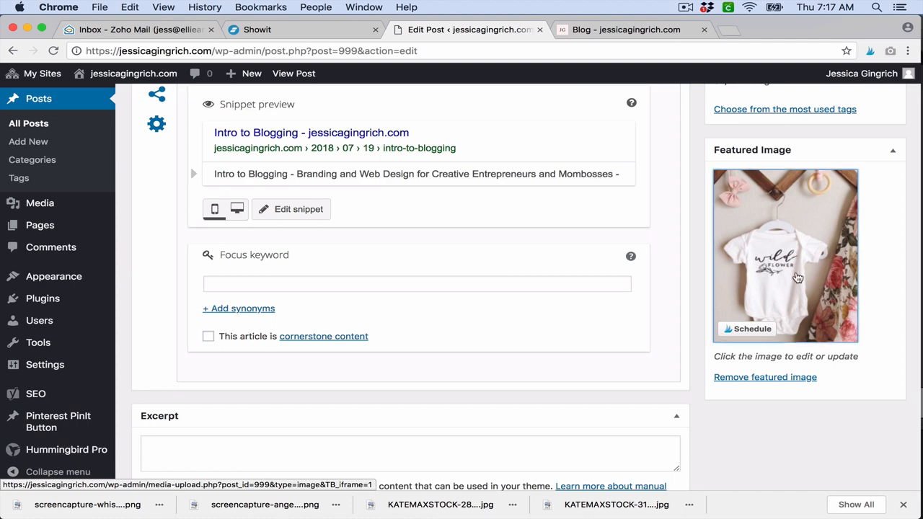
Step: Replace the featured image with the photo of baby outfits hanging on hooks
{"action": "left_click", "coordinate": [786, 255]}
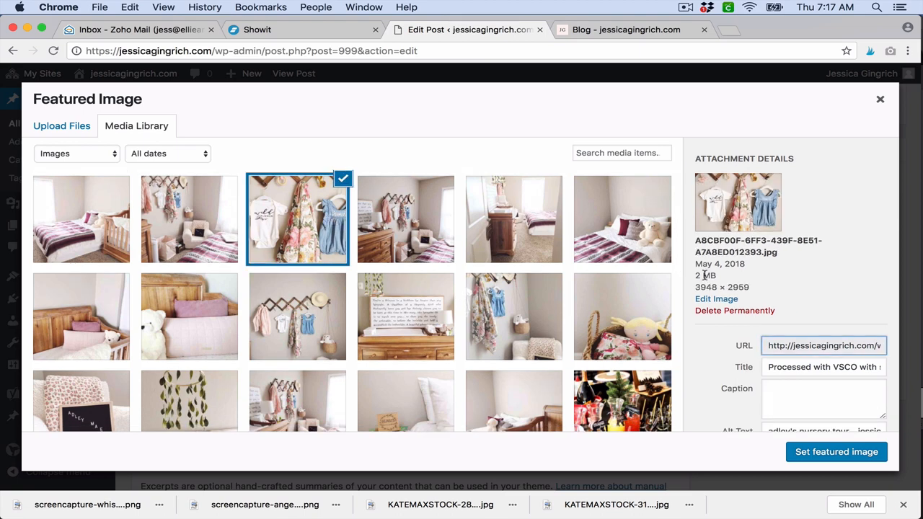
{"action": "left_click", "coordinate": [836, 452]}
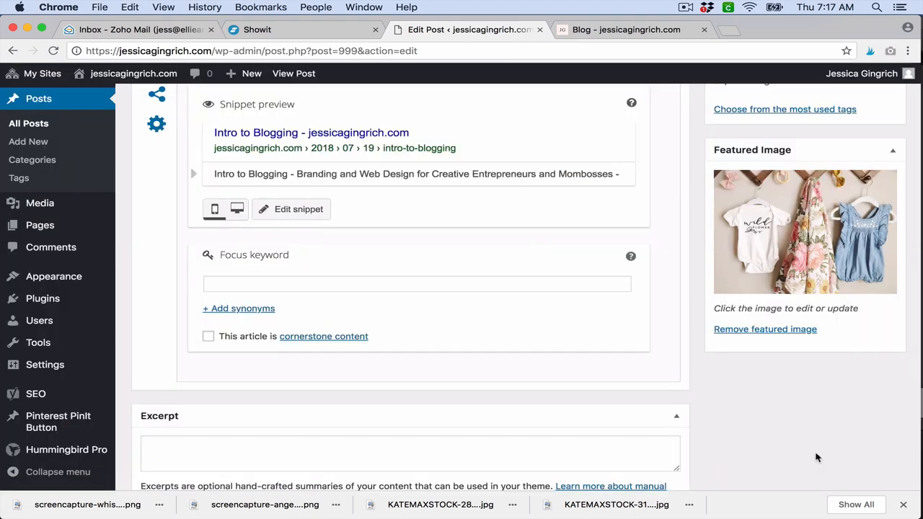
{"action": "scroll", "scroll_direction": "down", "scroll_amount": 3}
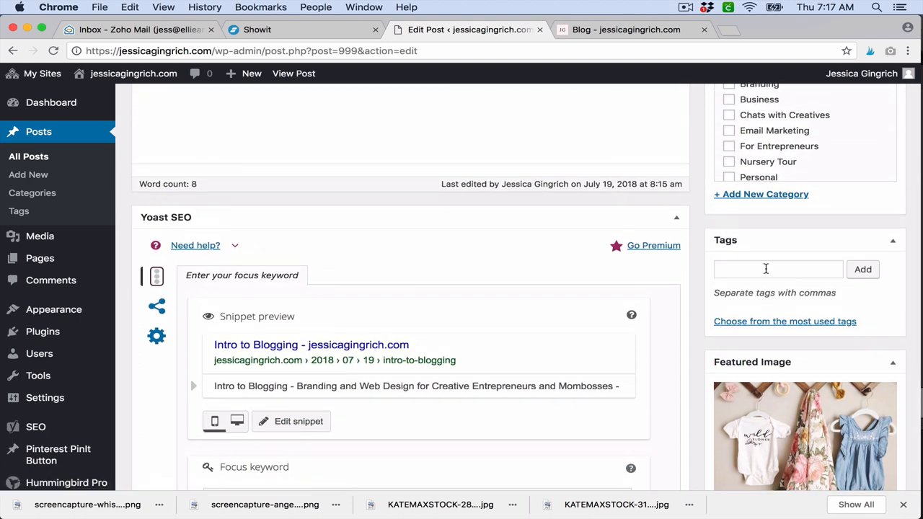
Step: File the post under Nursery Tour instead of Uncategorized
{"action": "scroll", "scroll_direction": "down", "scroll_amount": 3}
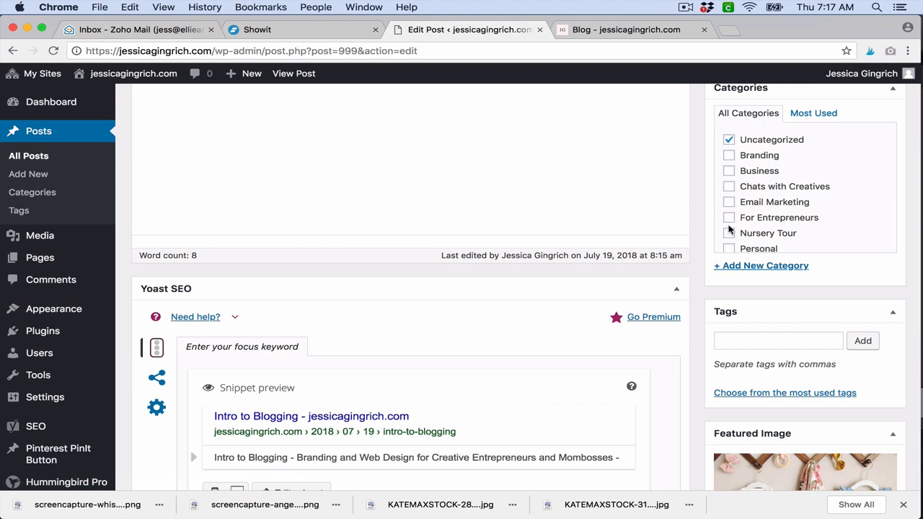
{"action": "left_click", "coordinate": [729, 247]}
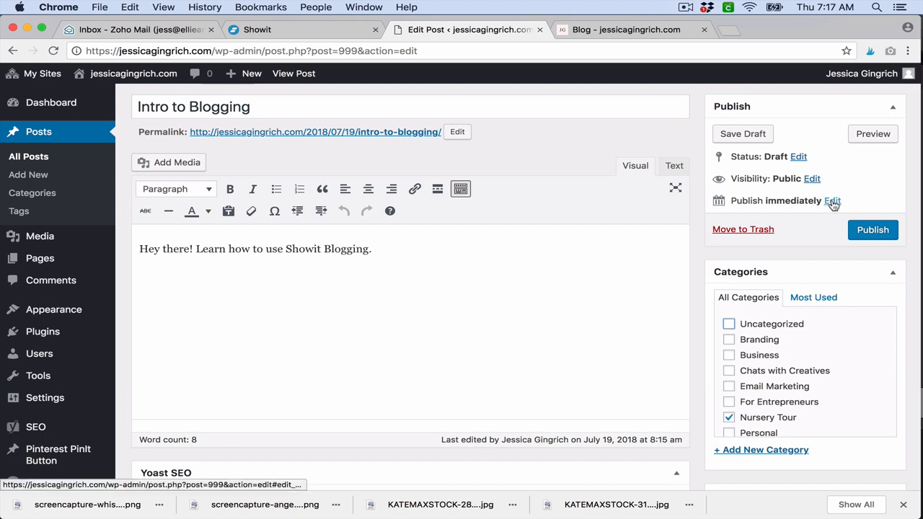
{"action": "left_click", "coordinate": [832, 200]}
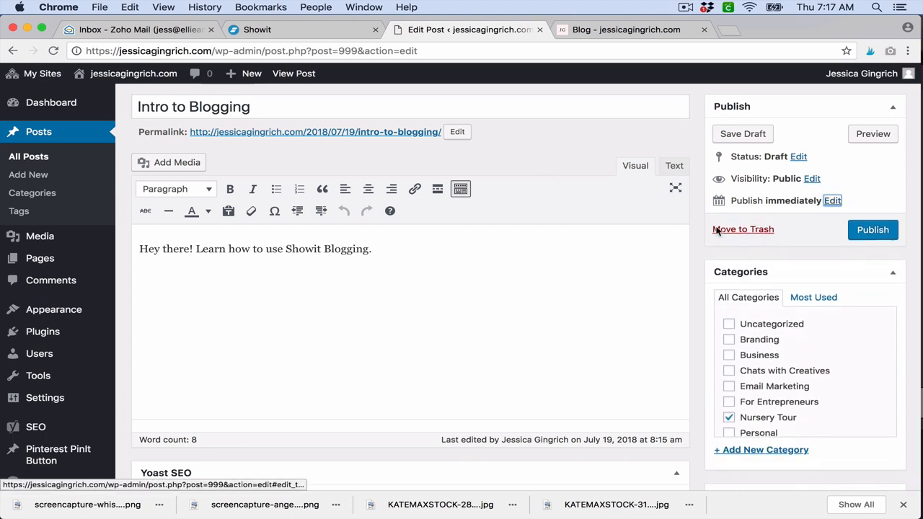
{"action": "scroll", "scroll_direction": "down", "scroll_amount": 3}
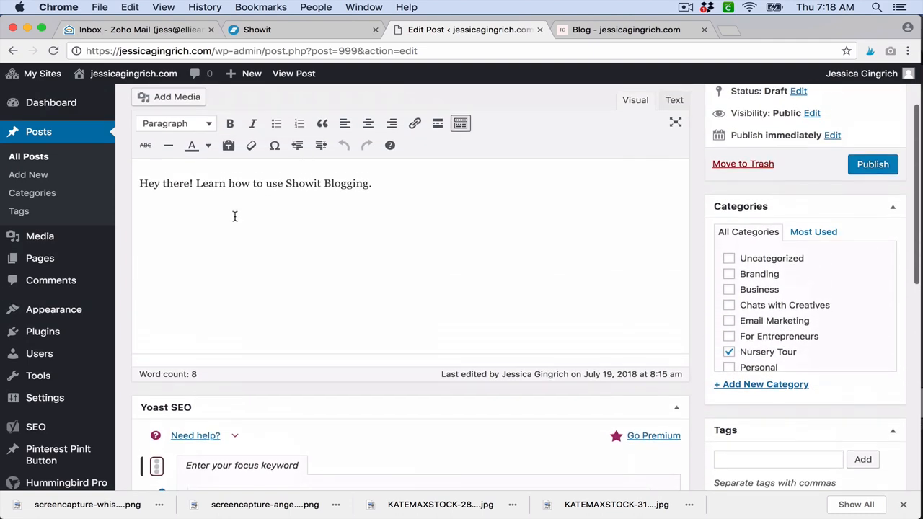
{"action": "mouse_move", "coordinate": [469, 229]}
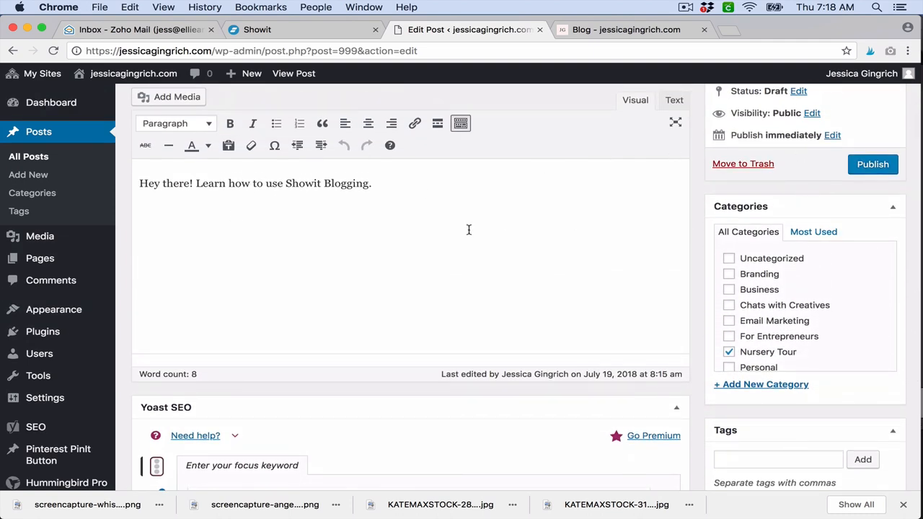
Step: Publish the Intro to Blogging post
{"action": "scroll", "scroll_direction": "down", "scroll_amount": 3}
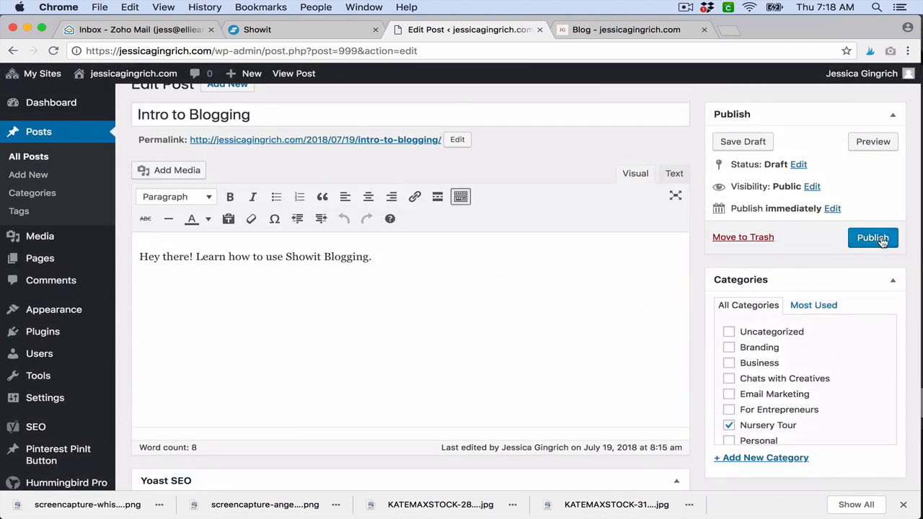
{"action": "left_click", "coordinate": [873, 238]}
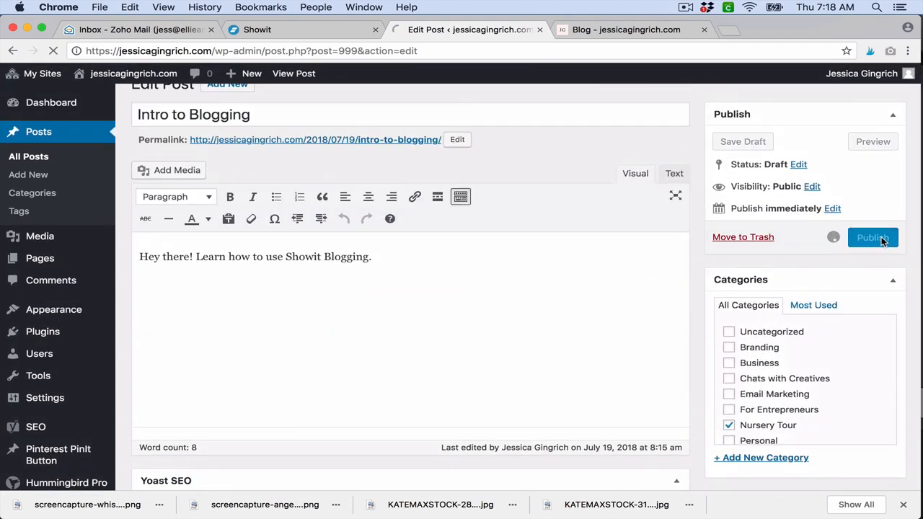
{"action": "left_click", "coordinate": [872, 238]}
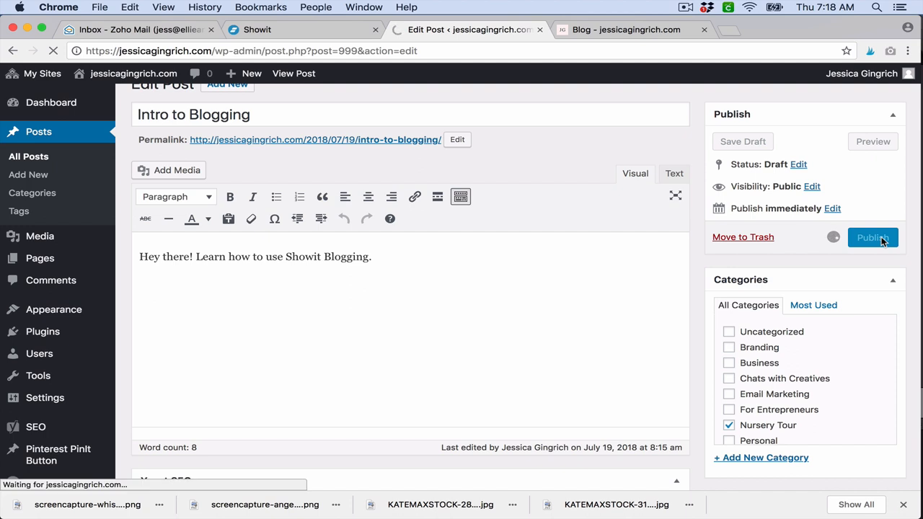
{"action": "left_click", "coordinate": [873, 237]}
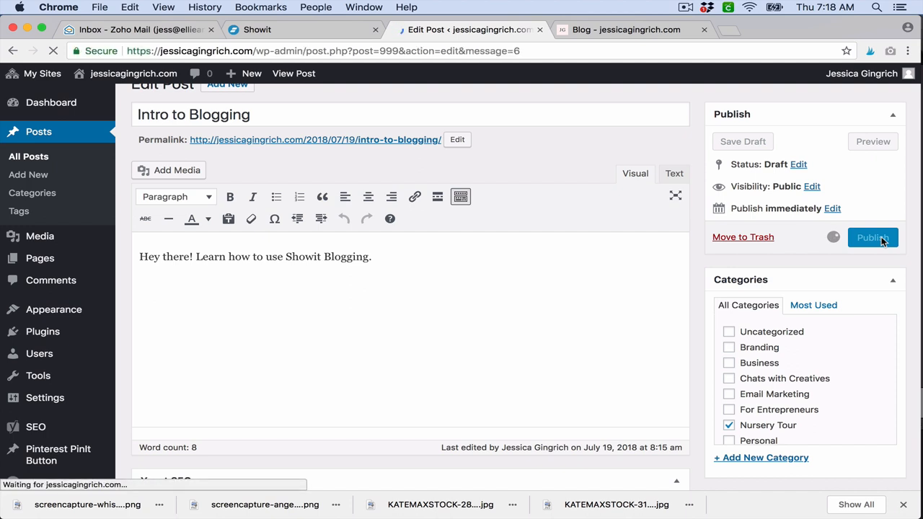
{"action": "left_click", "coordinate": [873, 237]}
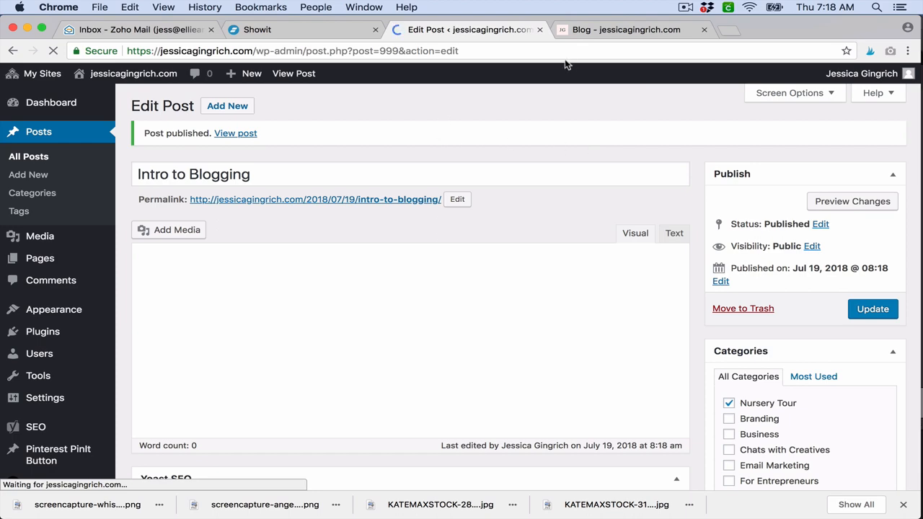
Step: Switch to the live Showit blog page and scroll to the Intro to Blogging listing
{"action": "left_click", "coordinate": [627, 30]}
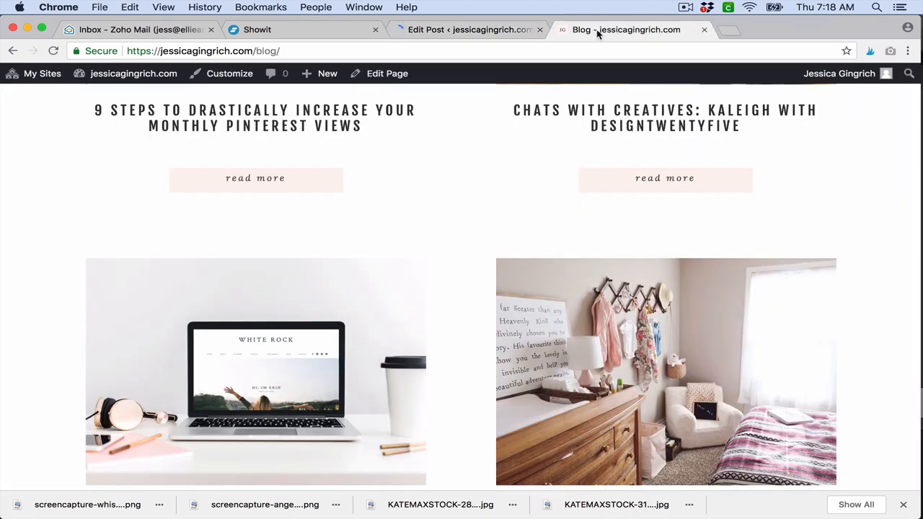
{"action": "scroll", "scroll_direction": "down", "scroll_amount": 3}
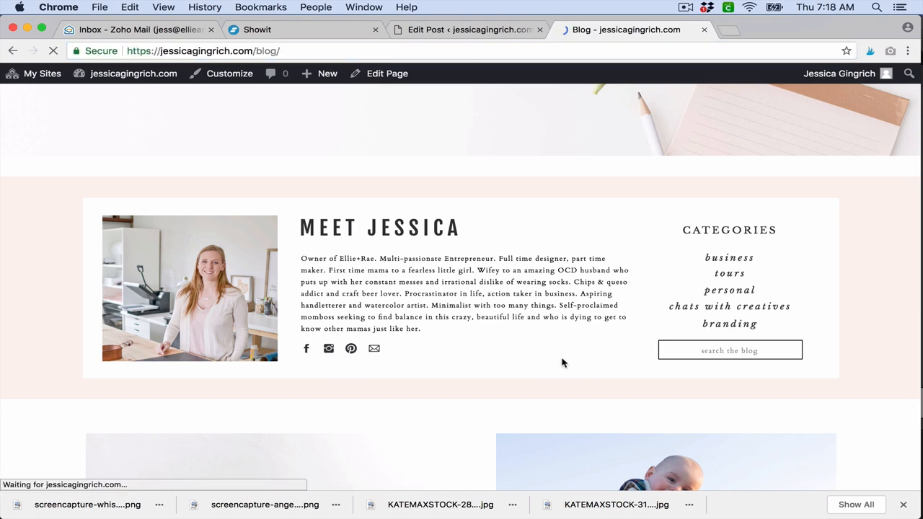
{"action": "scroll", "scroll_direction": "down", "scroll_amount": 3}
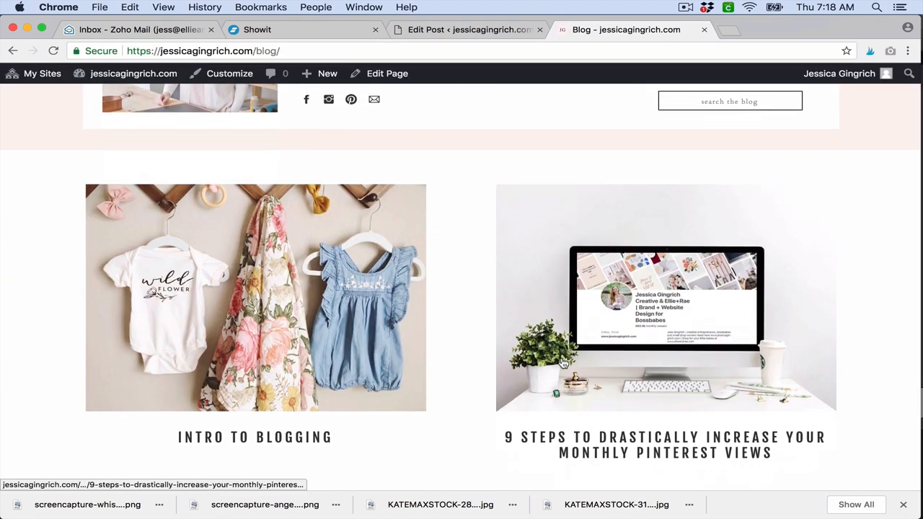
{"action": "scroll", "scroll_direction": "down", "scroll_amount": 3}
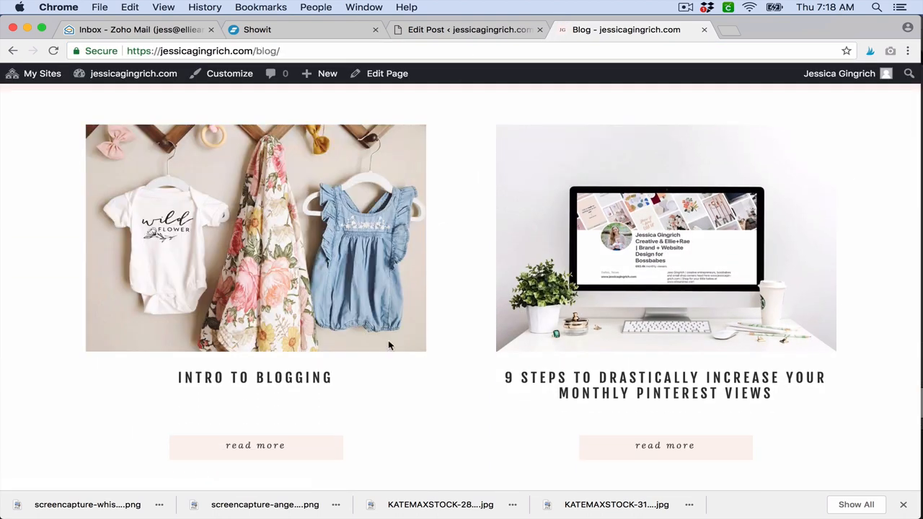
{"action": "mouse_move", "coordinate": [404, 335]}
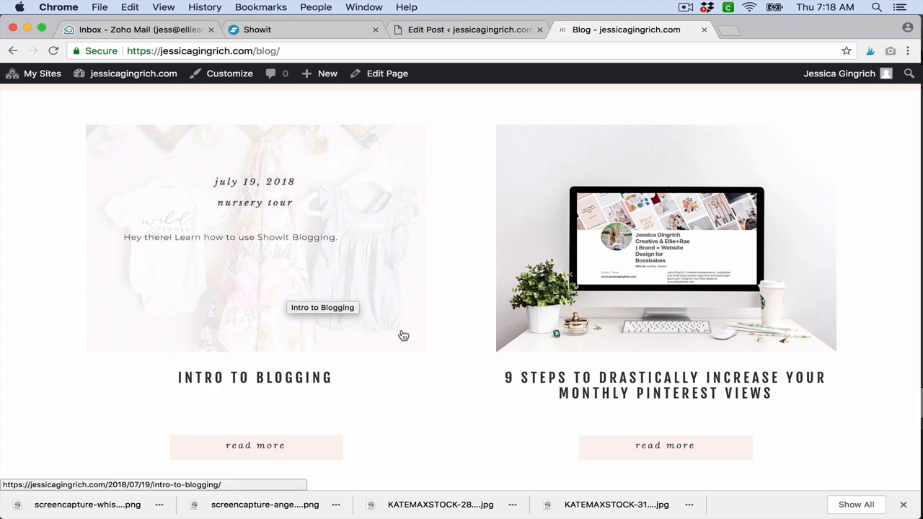
Step: Open the Intro to Blogging post page, then go back to the WordPress post editor
{"action": "left_click", "coordinate": [322, 308]}
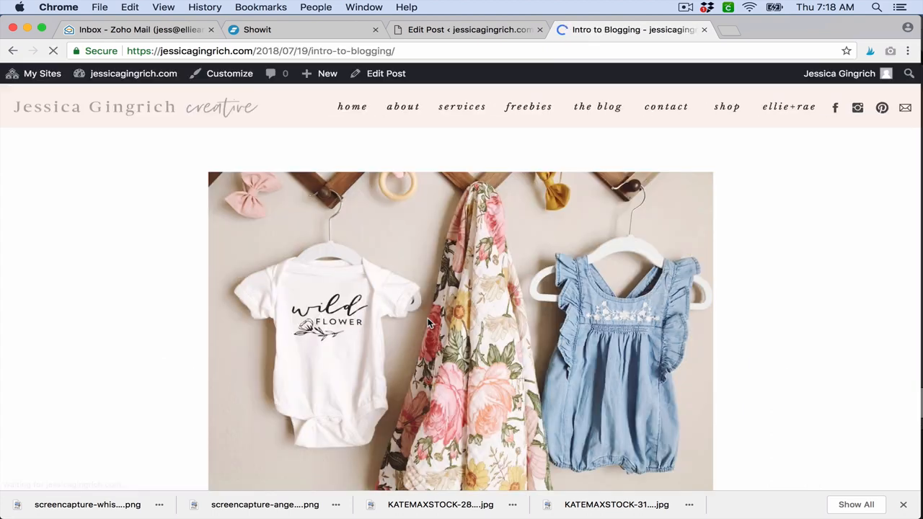
{"action": "scroll", "scroll_direction": "down", "scroll_amount": 3}
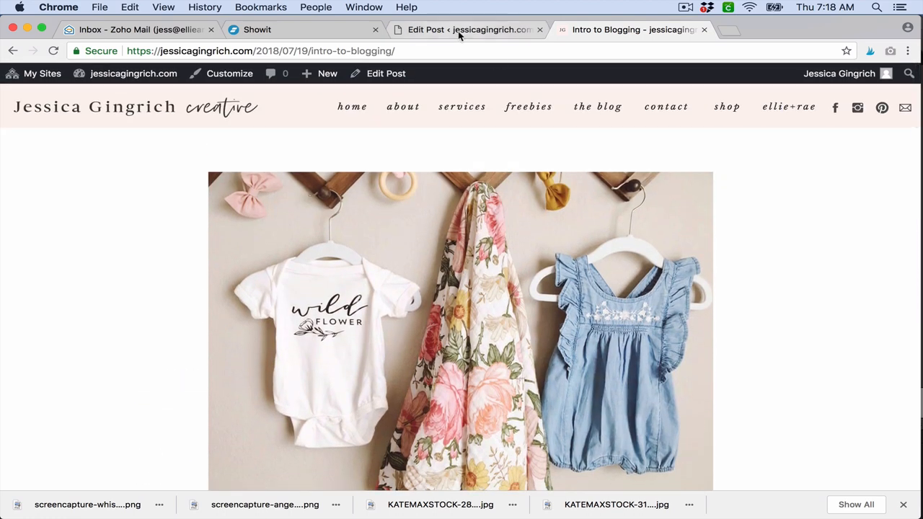
{"action": "left_click", "coordinate": [467, 30]}
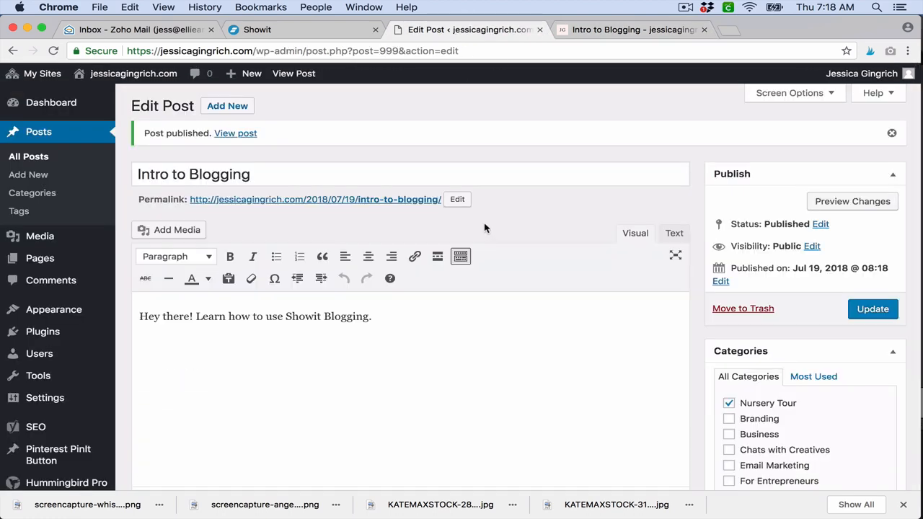
{"action": "scroll", "scroll_direction": "down", "scroll_amount": 3}
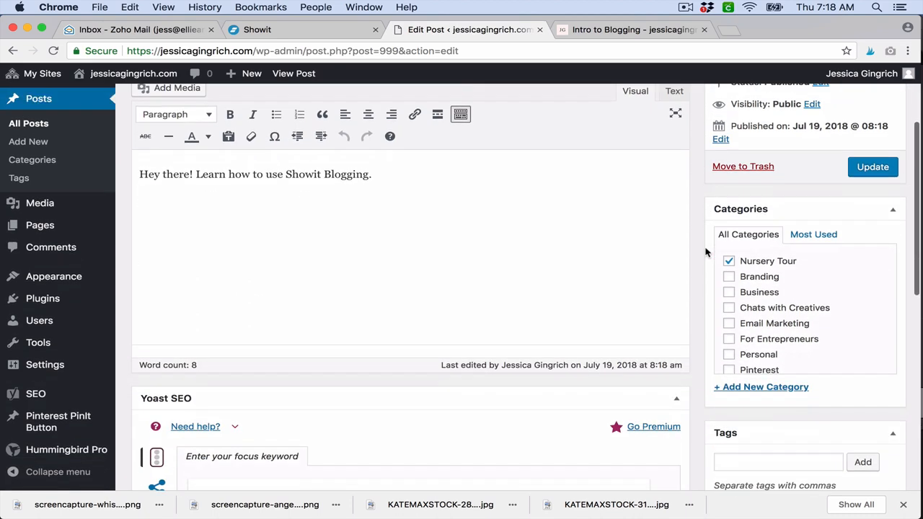